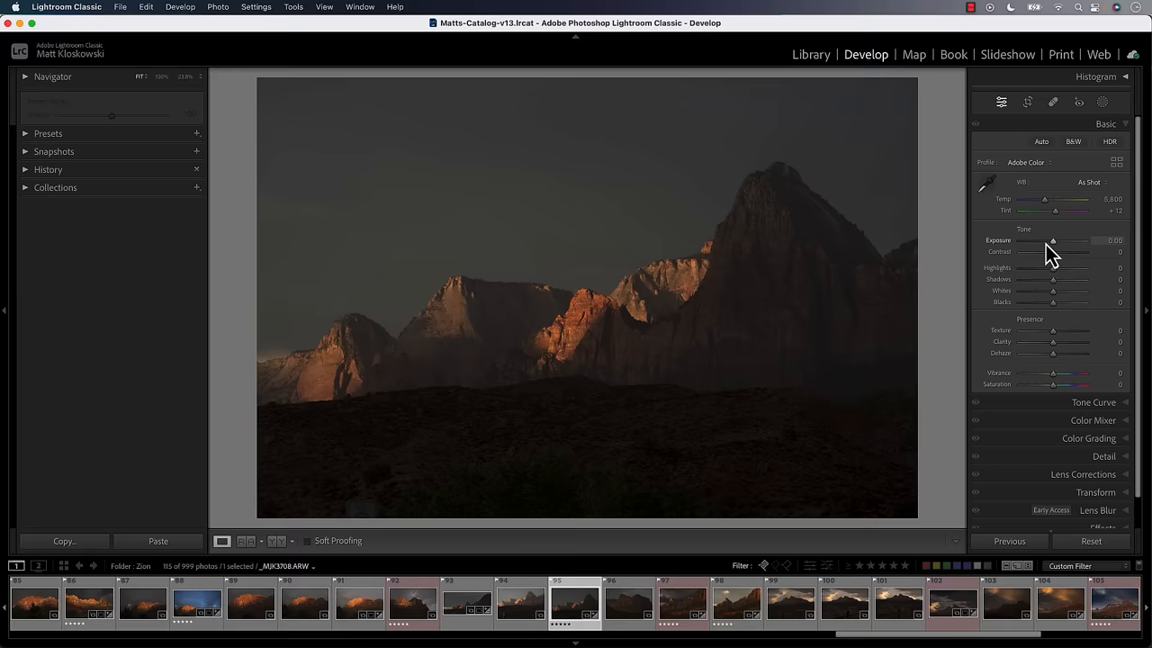
# - Raise Exposure and lift Shadows on the Zion landscape, then fine-tune both sliders
pyautogui.moveTo(1053, 241); pyautogui.dragTo(1080, 241)
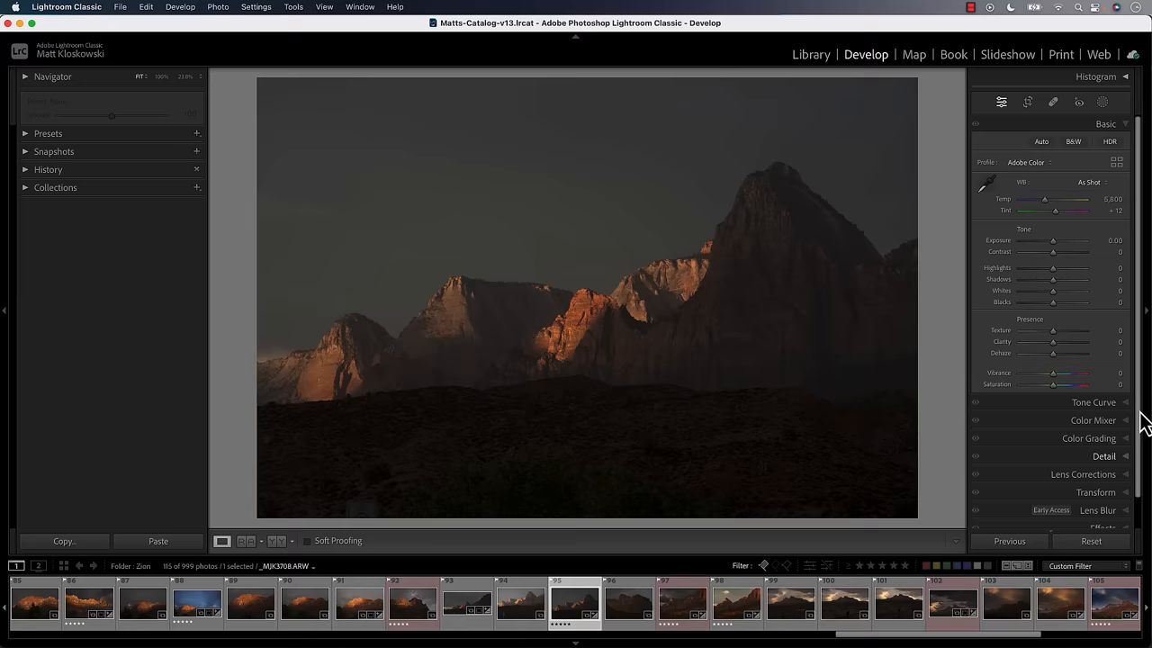
pyautogui.moveTo(1053, 279); pyautogui.dragTo(1084, 279)
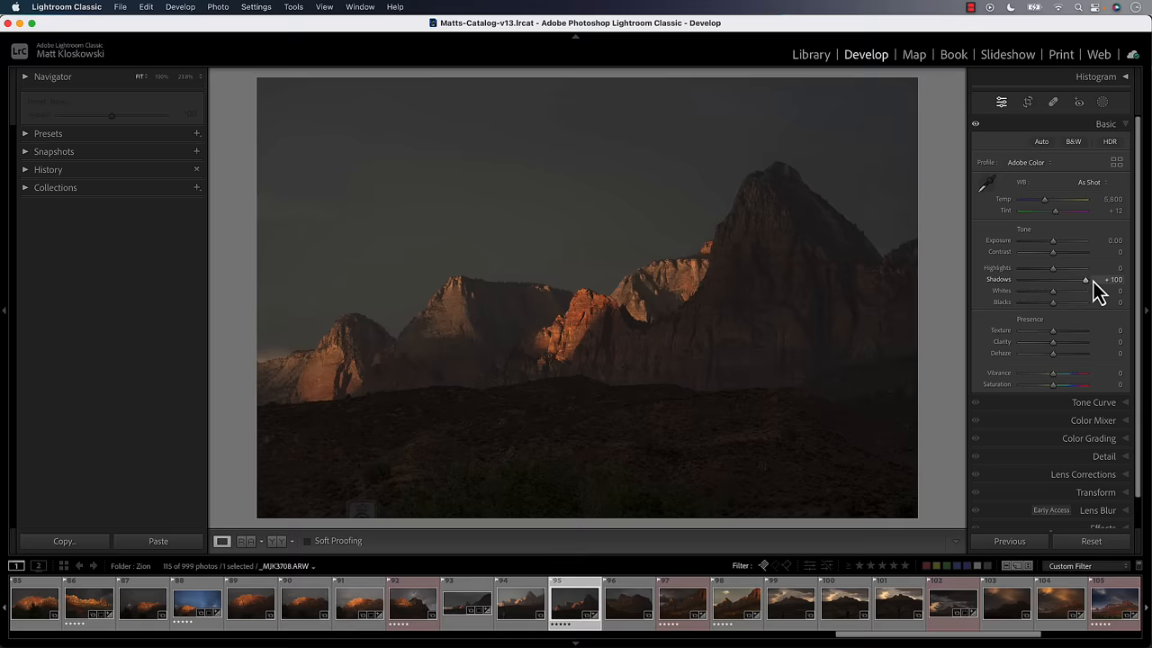
pyautogui.moveTo(1062, 242); pyautogui.dragTo(1083, 241)
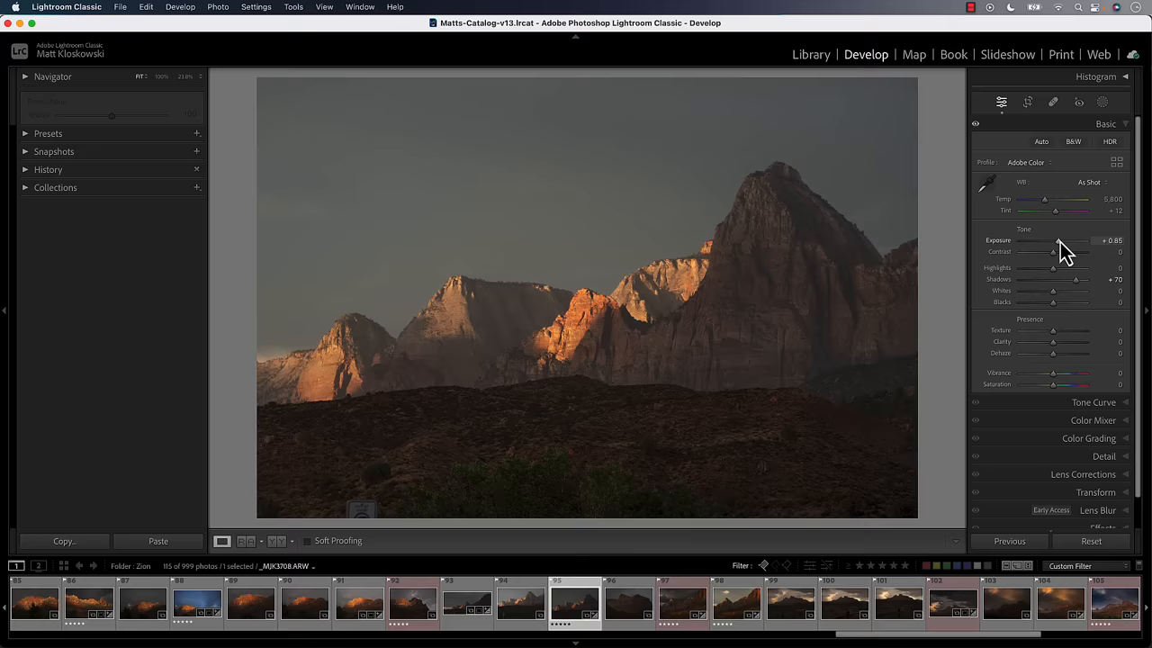
pyautogui.moveTo(1055, 241); pyautogui.dragTo(1053, 241)
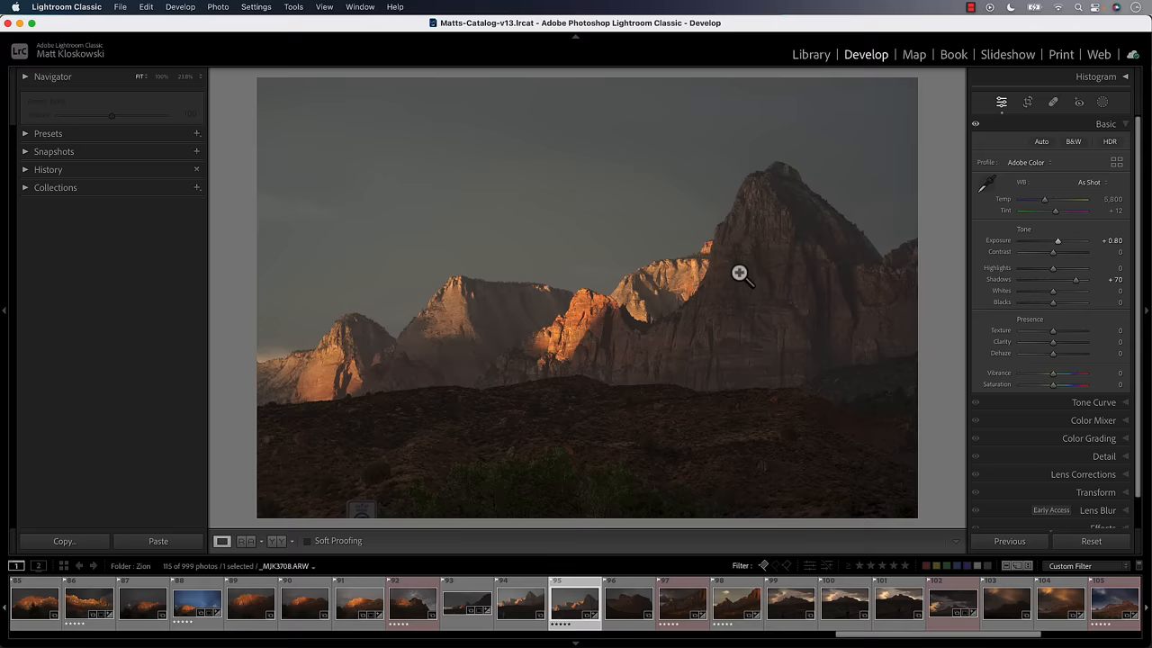
pyautogui.moveTo(1053, 242); pyautogui.dragTo(1060, 241)
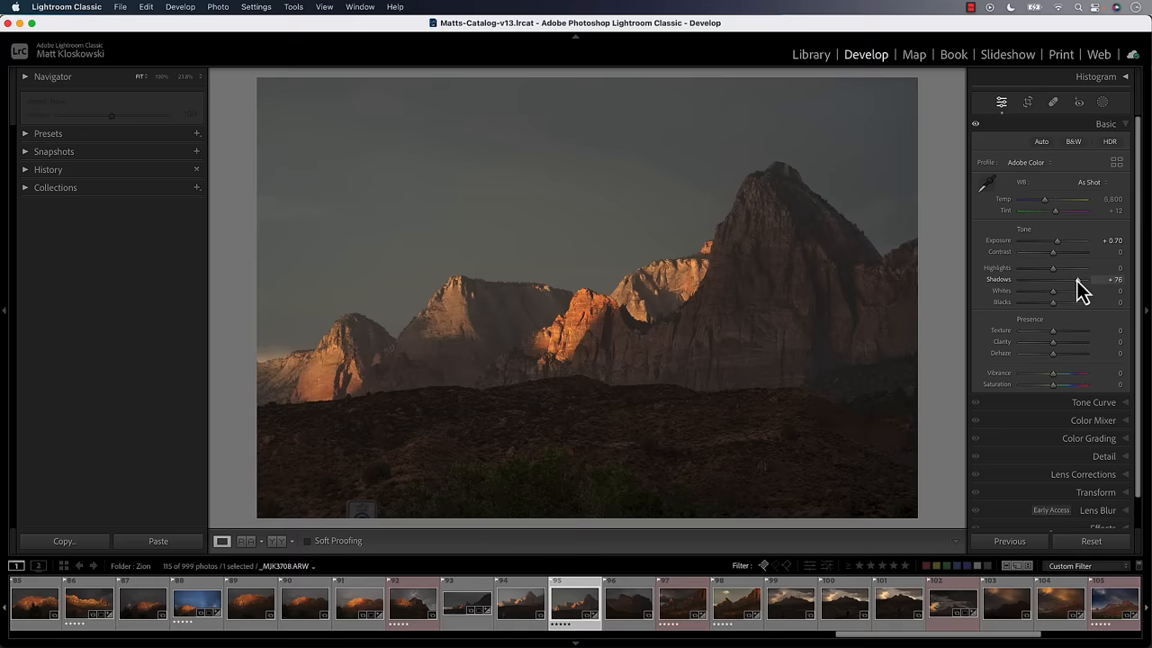
pyautogui.moveTo(1044, 198); pyautogui.dragTo(1047, 198)
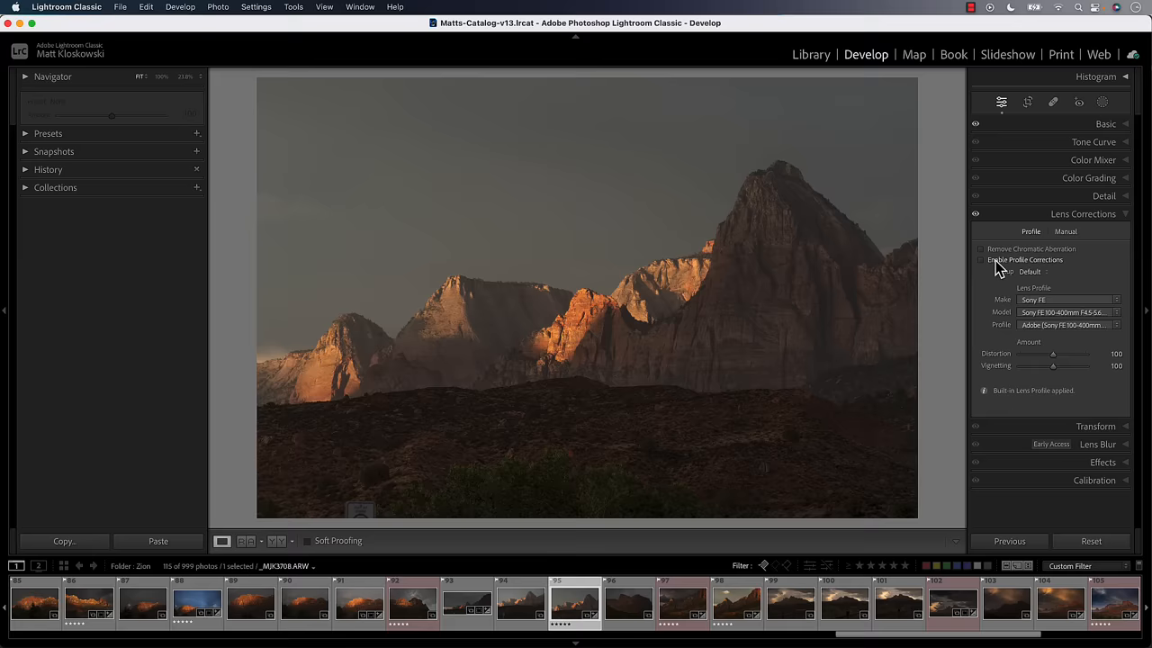
# - Enable lens profile corrections for the Sony lens and collapse Lens Corrections
pyautogui.click(1083, 212)
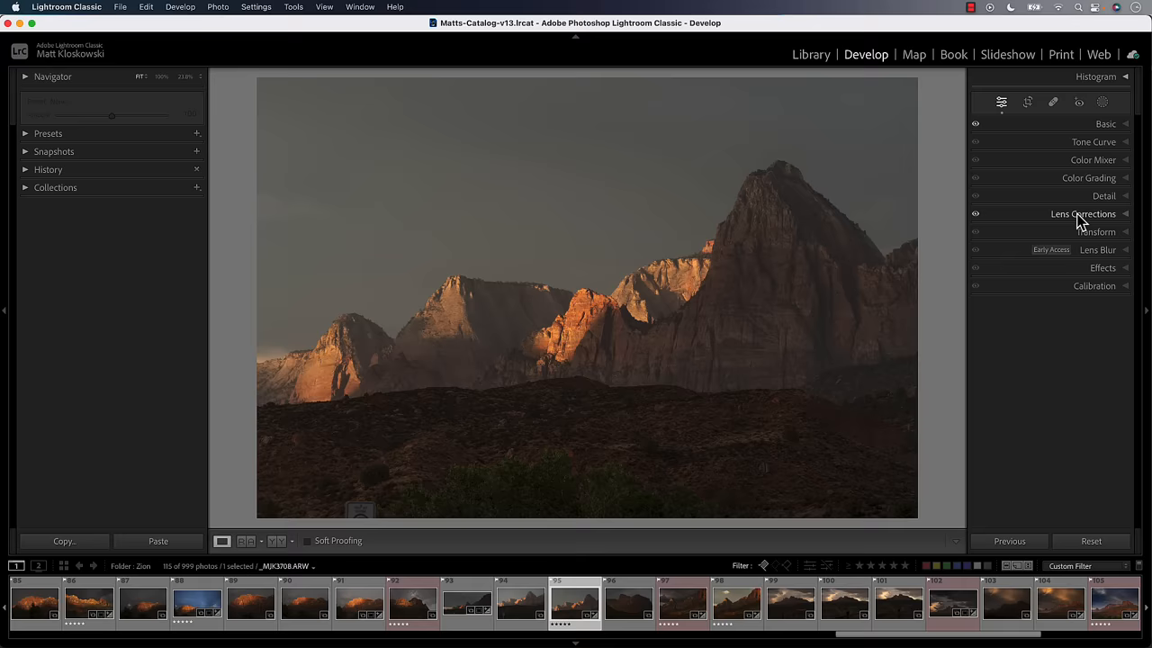
pyautogui.click(1105, 123)
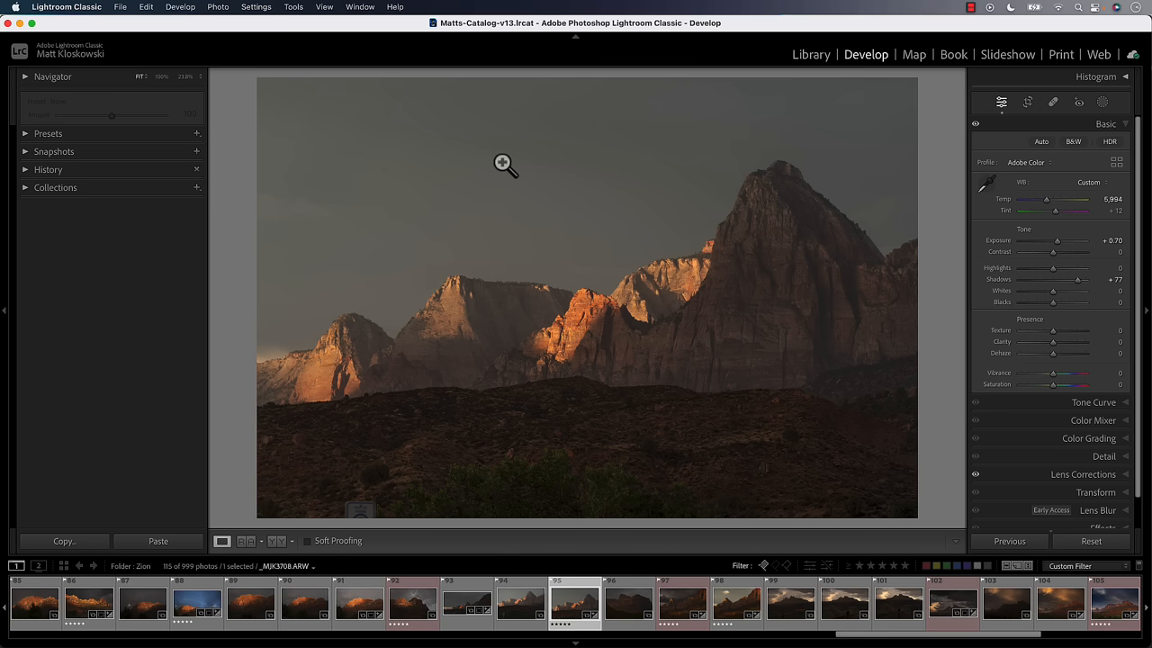
pyautogui.moveTo(443, 198)
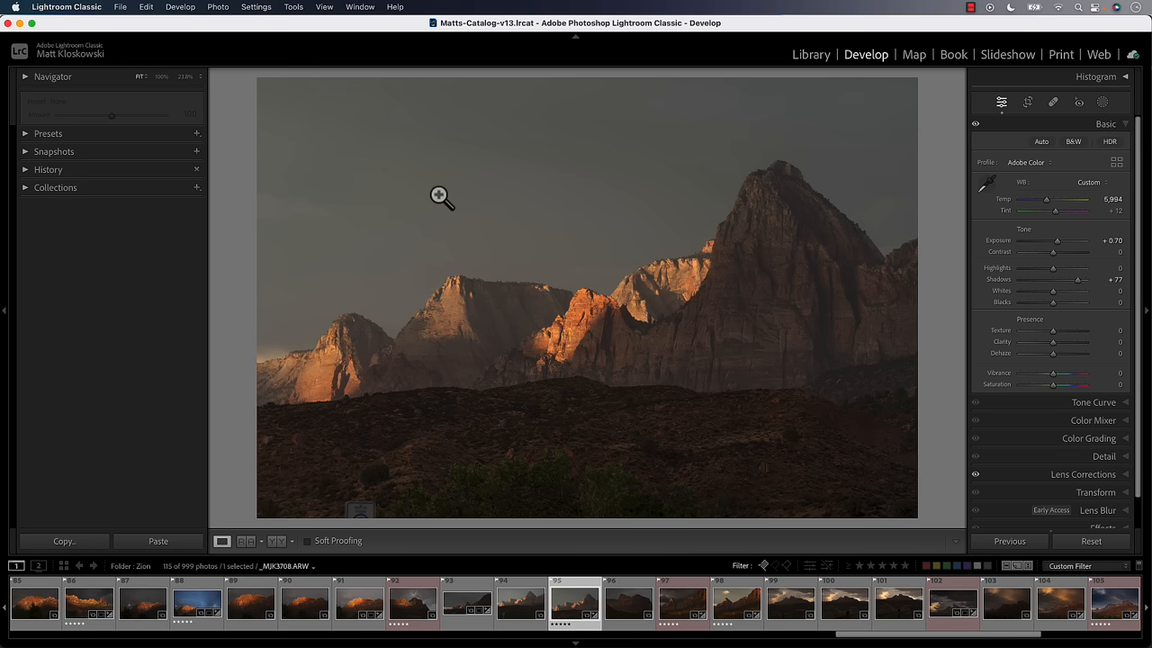
pyautogui.moveTo(500, 345)
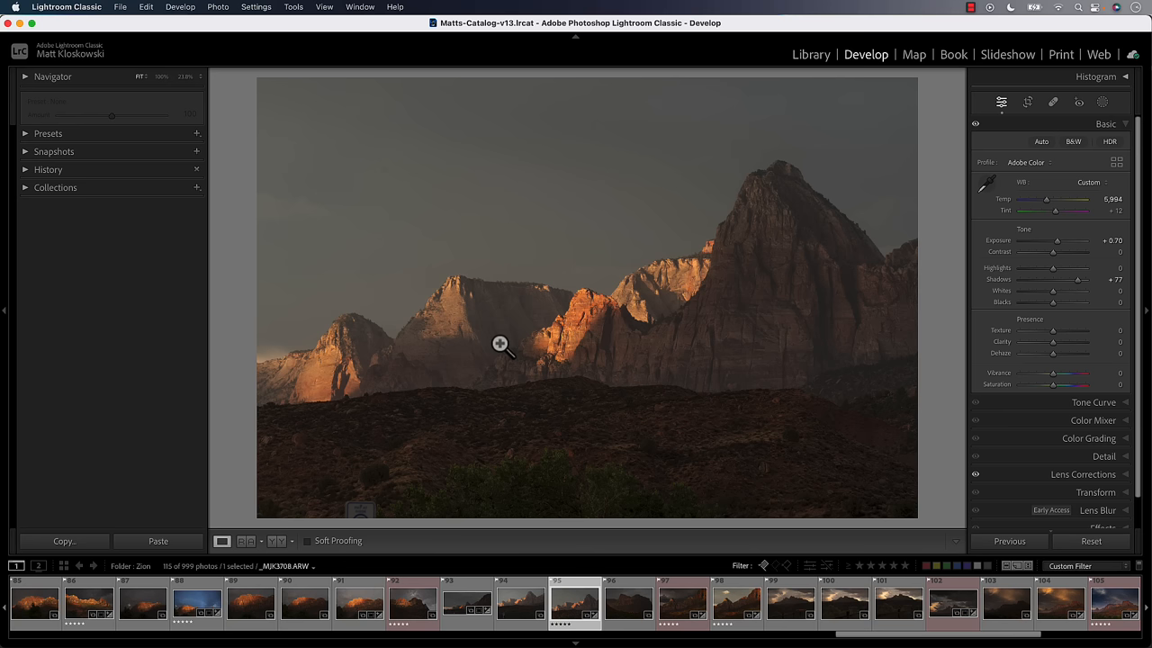
# - Boost Clarity on the landscape for midtone contrast with the 5,964 white balance
pyautogui.moveTo(1053, 341); pyautogui.dragTo(1067, 342)
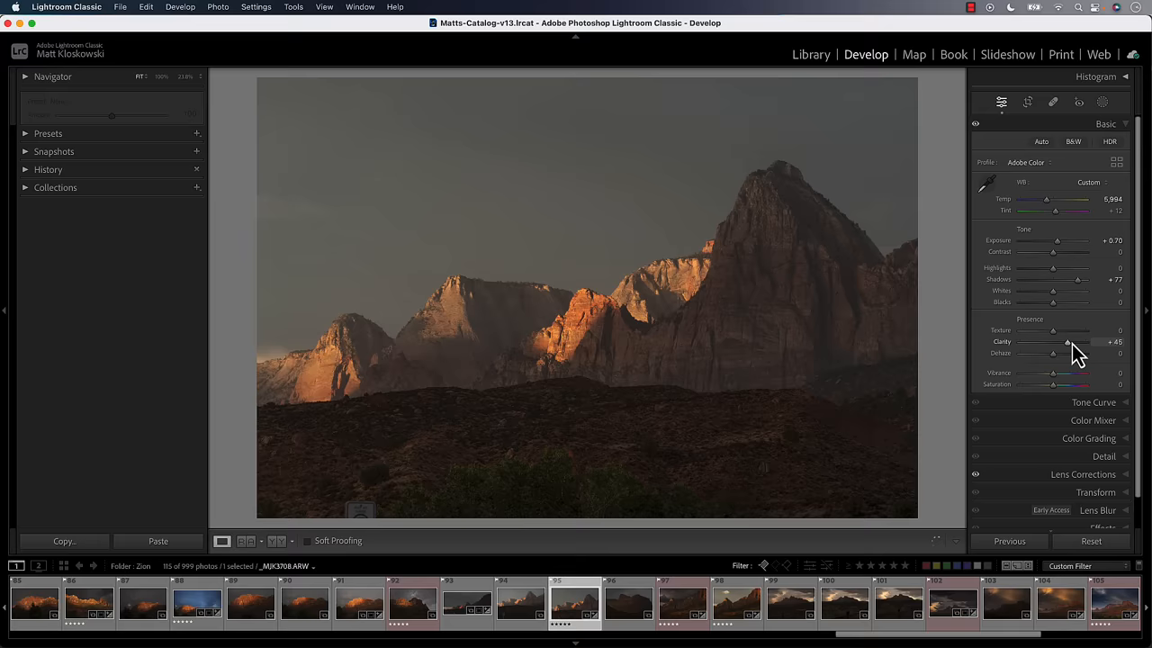
pyautogui.moveTo(1069, 342); pyautogui.dragTo(1072, 342)
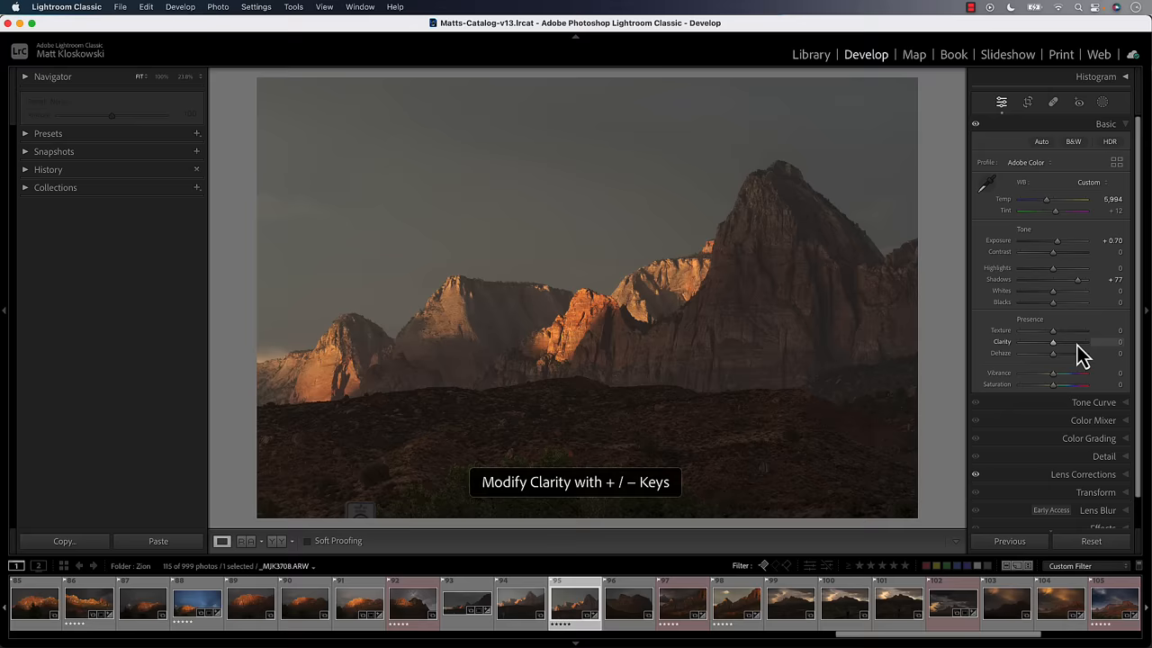
pyautogui.click(1101, 101)
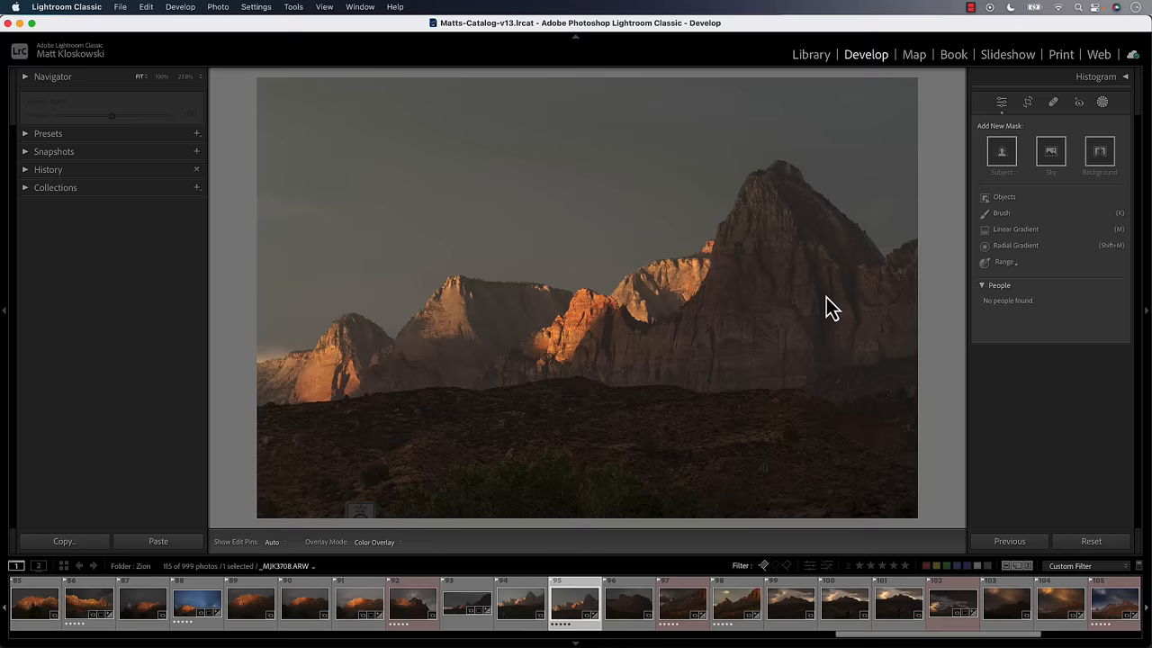
# - Create a new Objects mask selecting the sunlit mountain peaks
pyautogui.click(1005, 196)
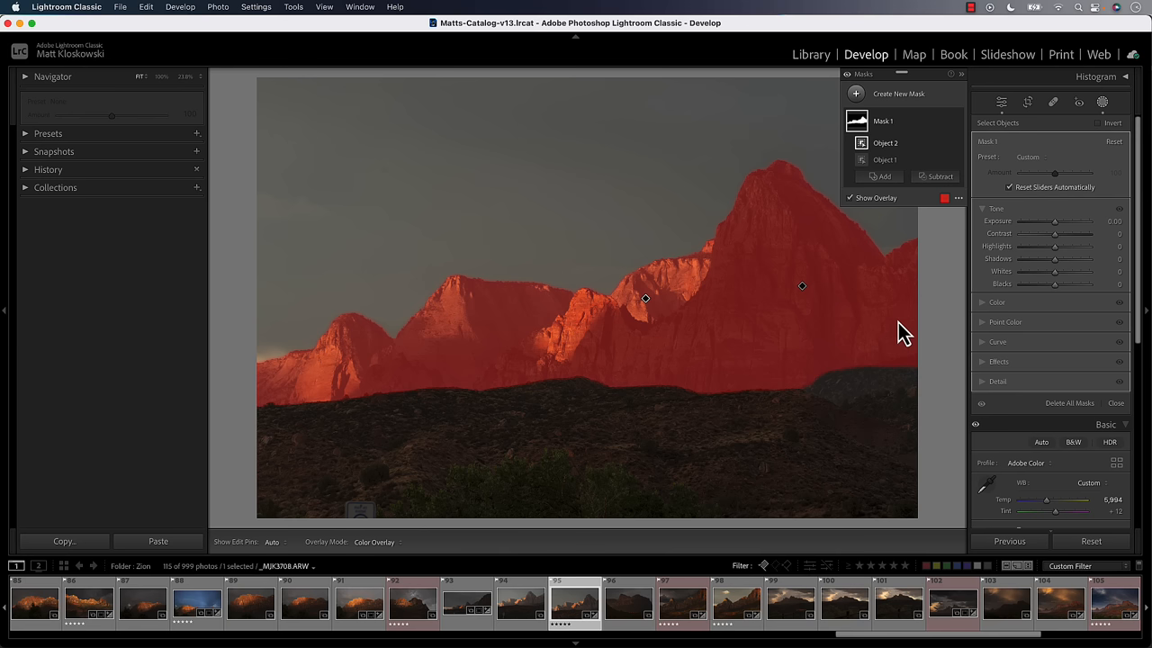
pyautogui.moveTo(990, 367)
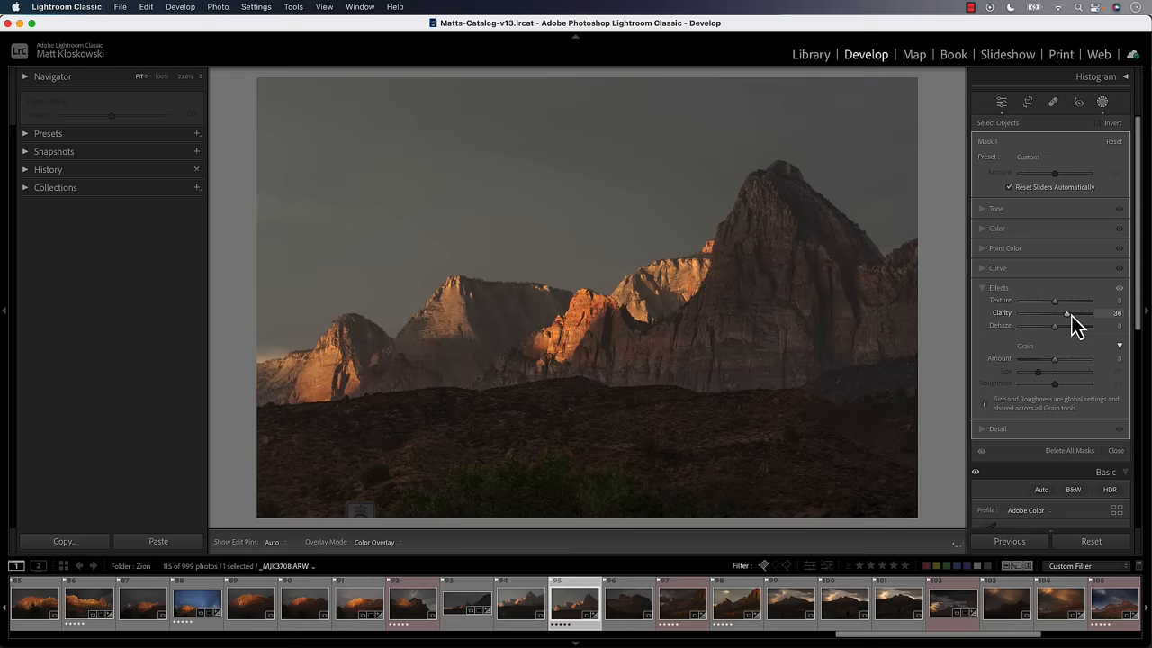
# - Add extra Clarity to the masked mountain peaks and refine the amount
pyautogui.moveTo(1065, 313); pyautogui.dragTo(1073, 313)
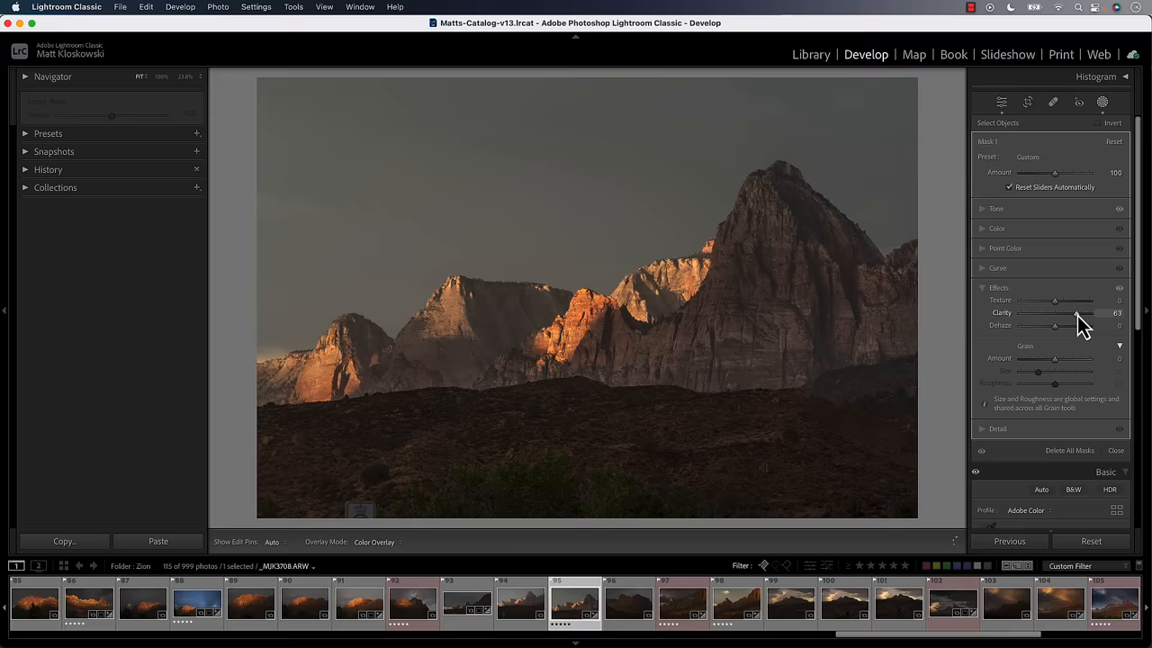
pyautogui.moveTo(1058, 299); pyautogui.dragTo(1047, 299)
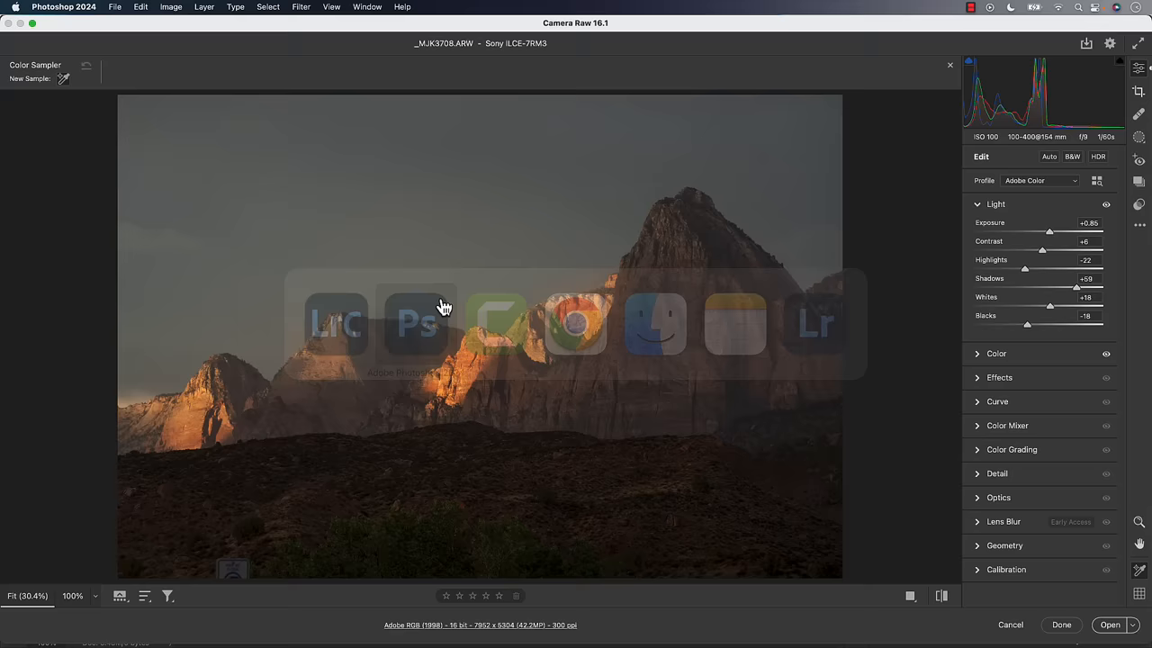
pyautogui.moveTo(1138, 81)
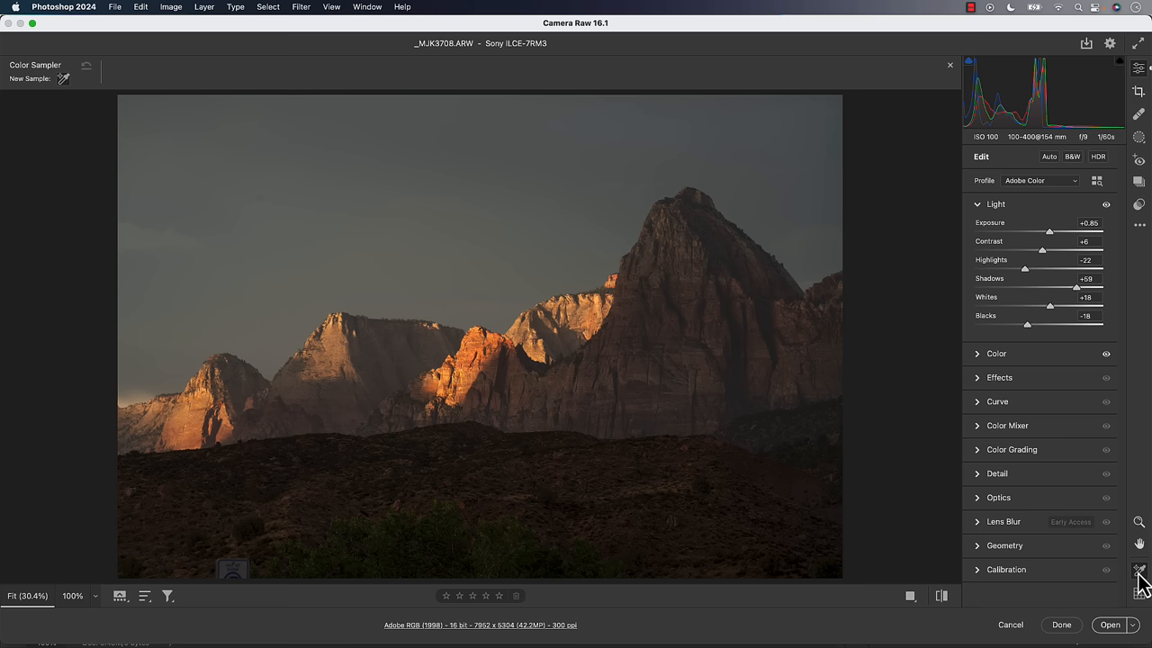
pyautogui.moveTo(369, 261)
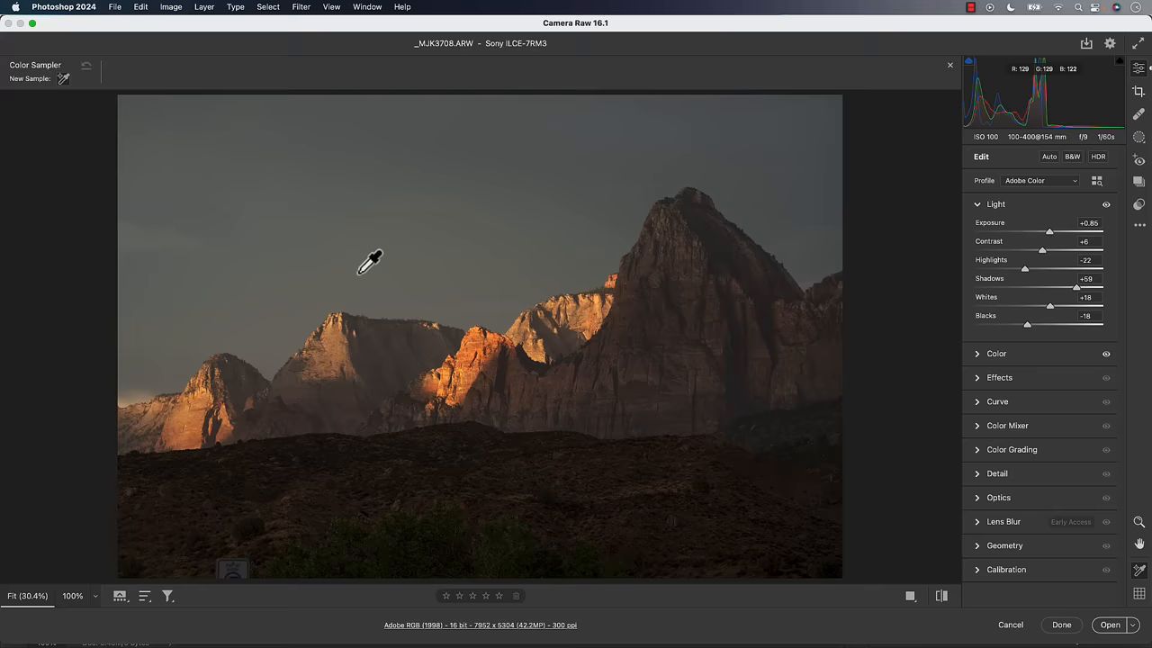
# - Try Clarity at +1, +37 and +100 on the rock texture, then return it to zero
pyautogui.click(579, 315)
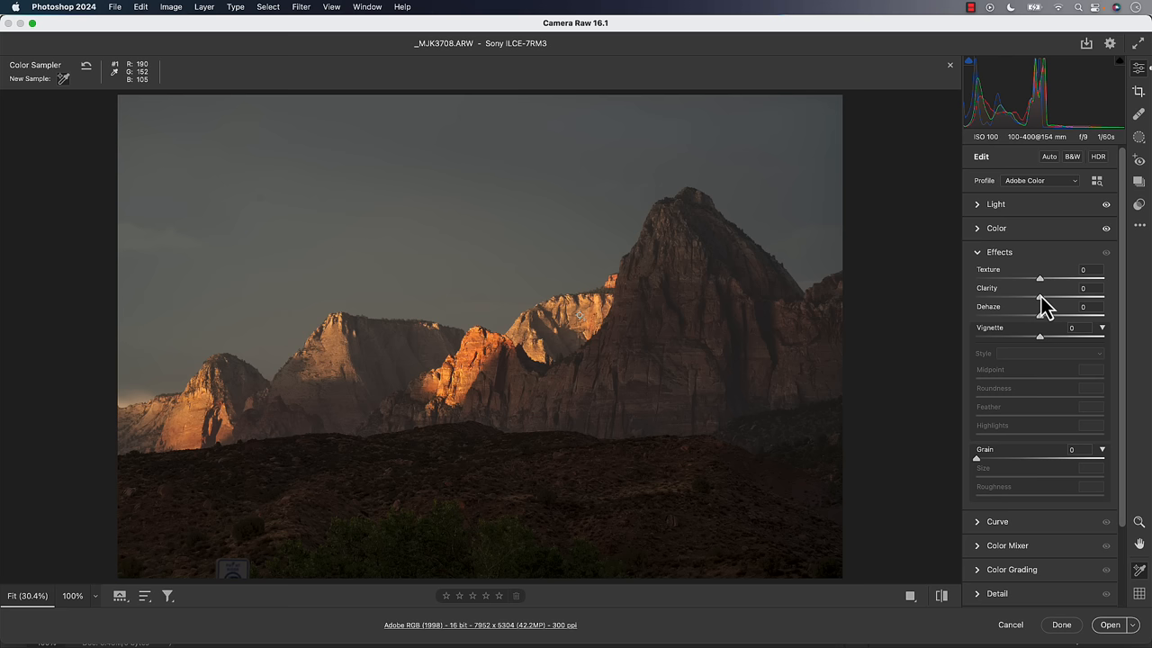
pyautogui.moveTo(160, 97)
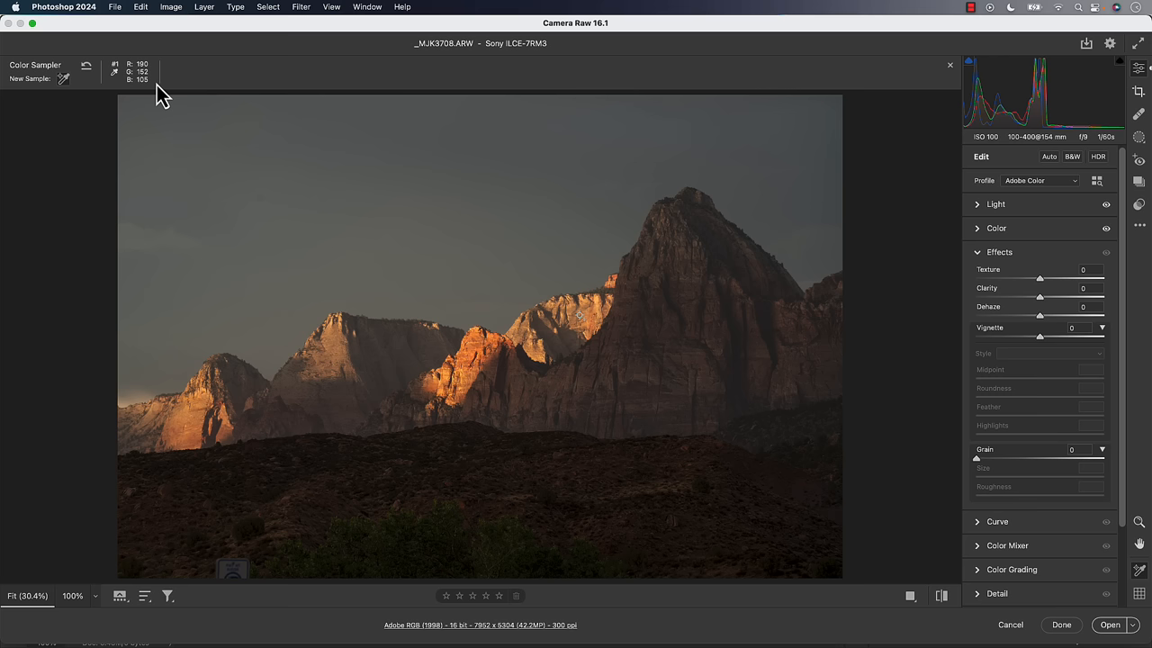
pyautogui.moveTo(500, 184)
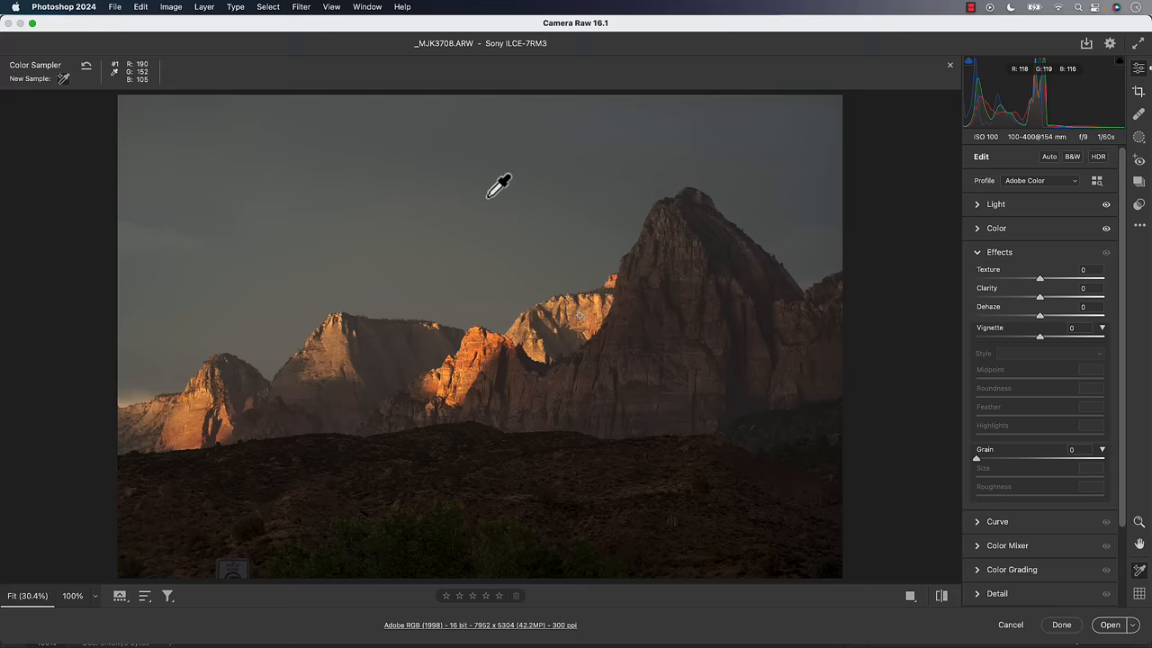
pyautogui.moveTo(1041, 299); pyautogui.dragTo(1044, 299)
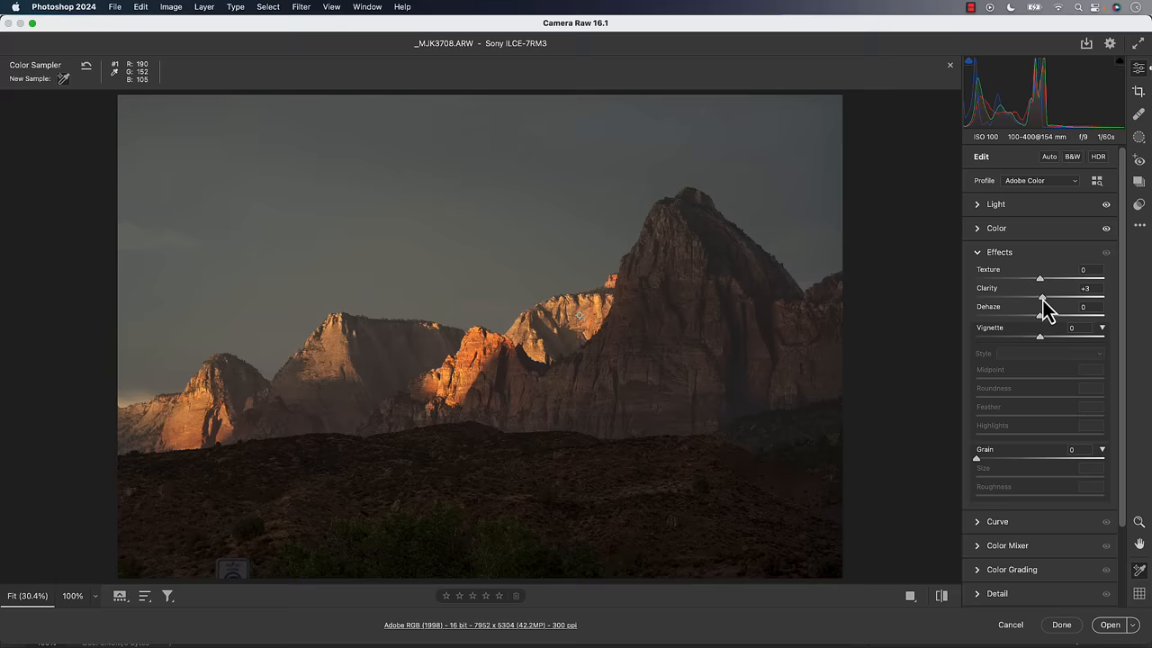
pyautogui.moveTo(1044, 298); pyautogui.dragTo(1040, 299)
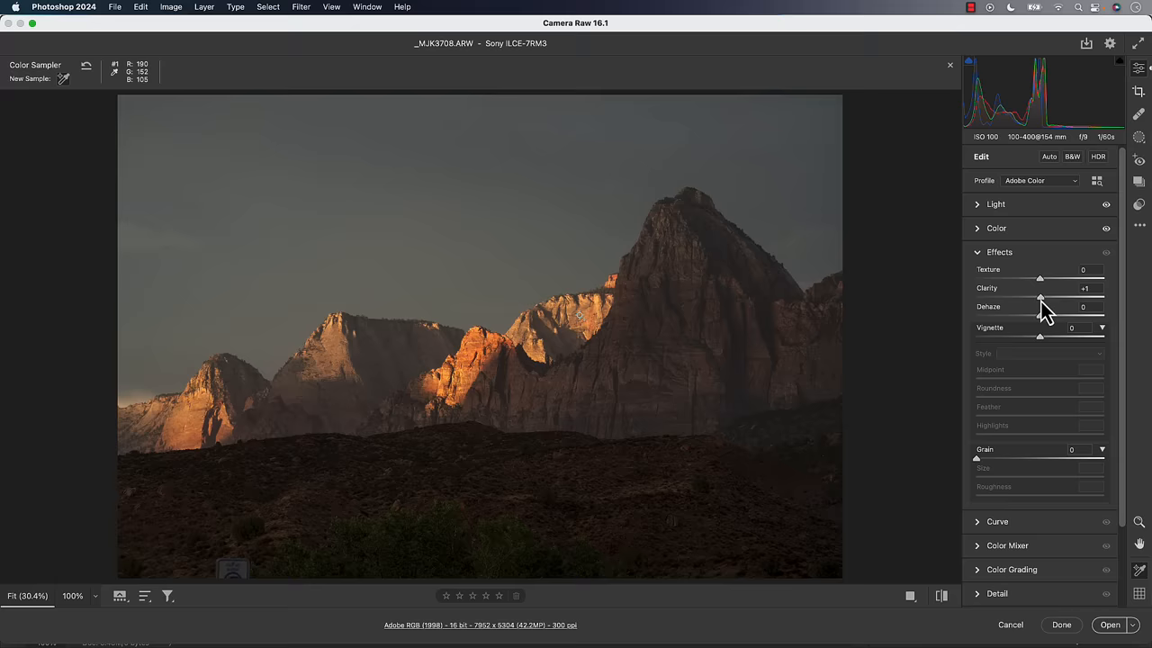
pyautogui.moveTo(1040, 297); pyautogui.dragTo(1054, 297)
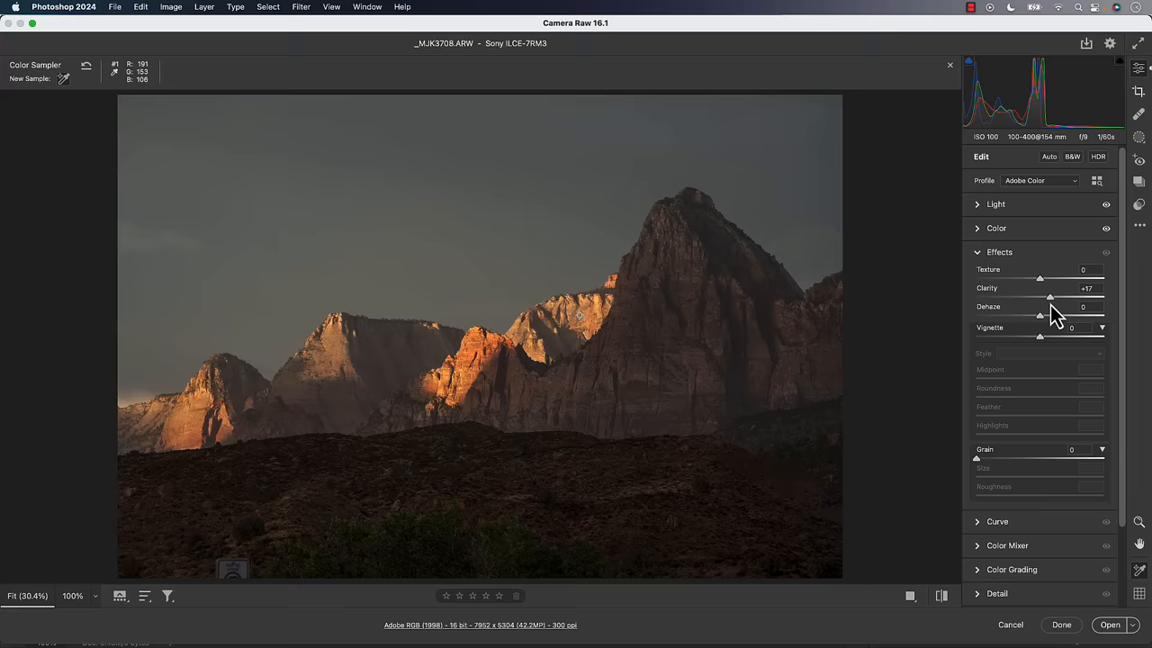
pyautogui.moveTo(1049, 297); pyautogui.dragTo(1102, 297)
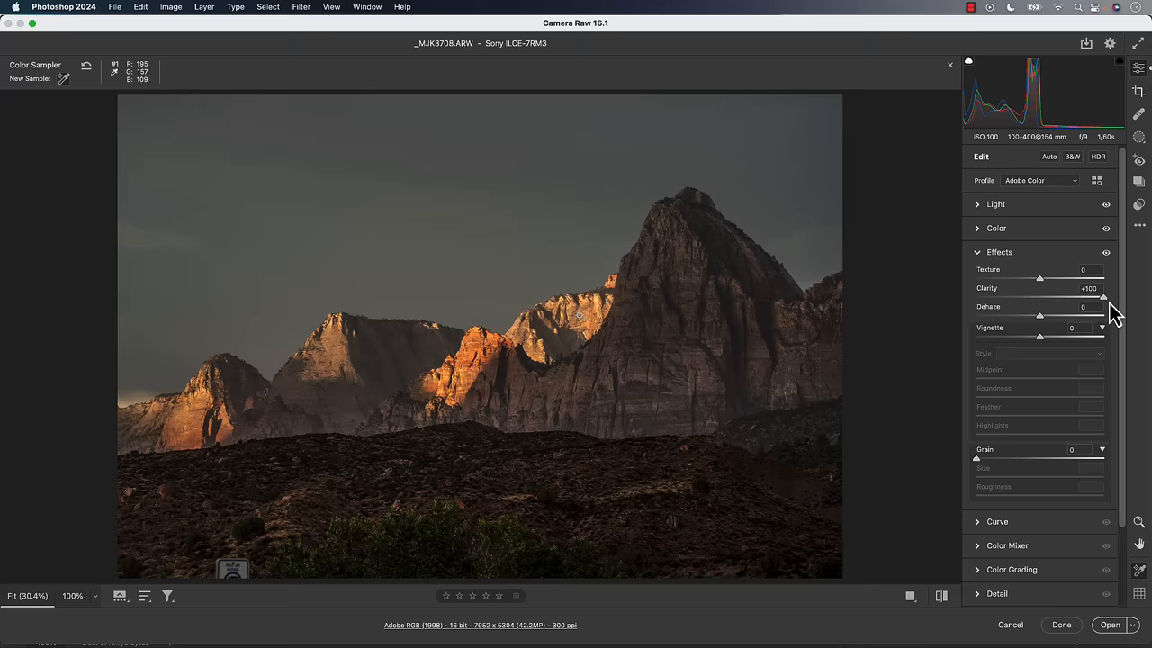
pyautogui.moveTo(1101, 299); pyautogui.dragTo(1044, 298)
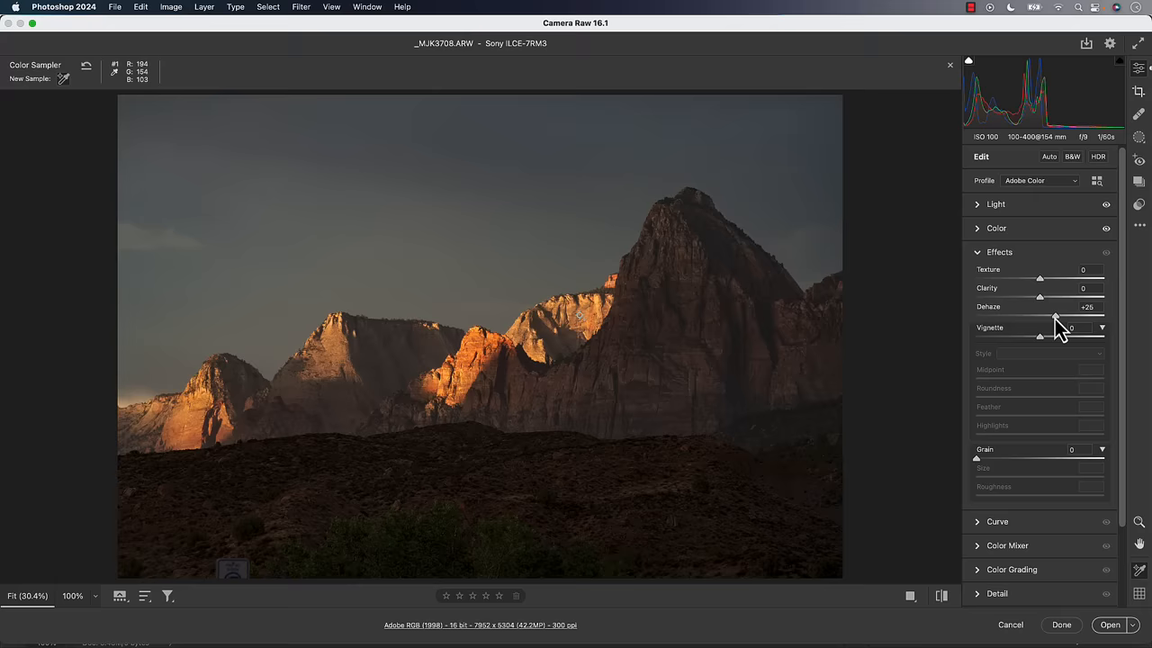
# - Test Dehaze negative and back to zero, then leave it around +9
pyautogui.moveTo(1054, 316); pyautogui.dragTo(1026, 317)
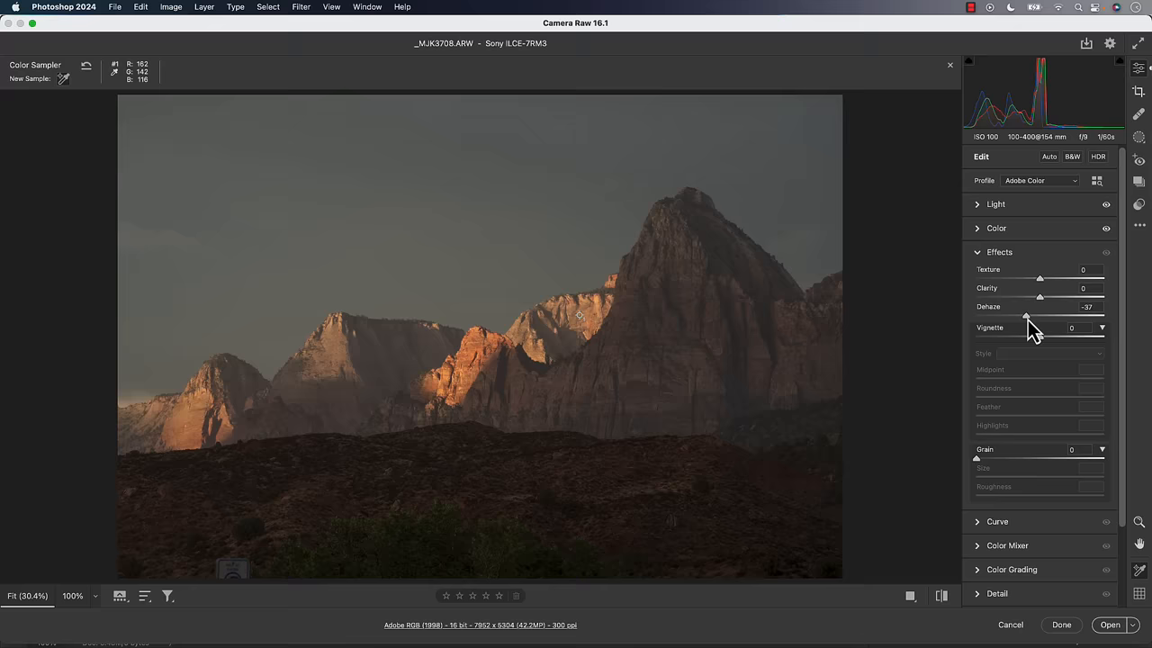
pyautogui.moveTo(1026, 316); pyautogui.dragTo(1040, 316)
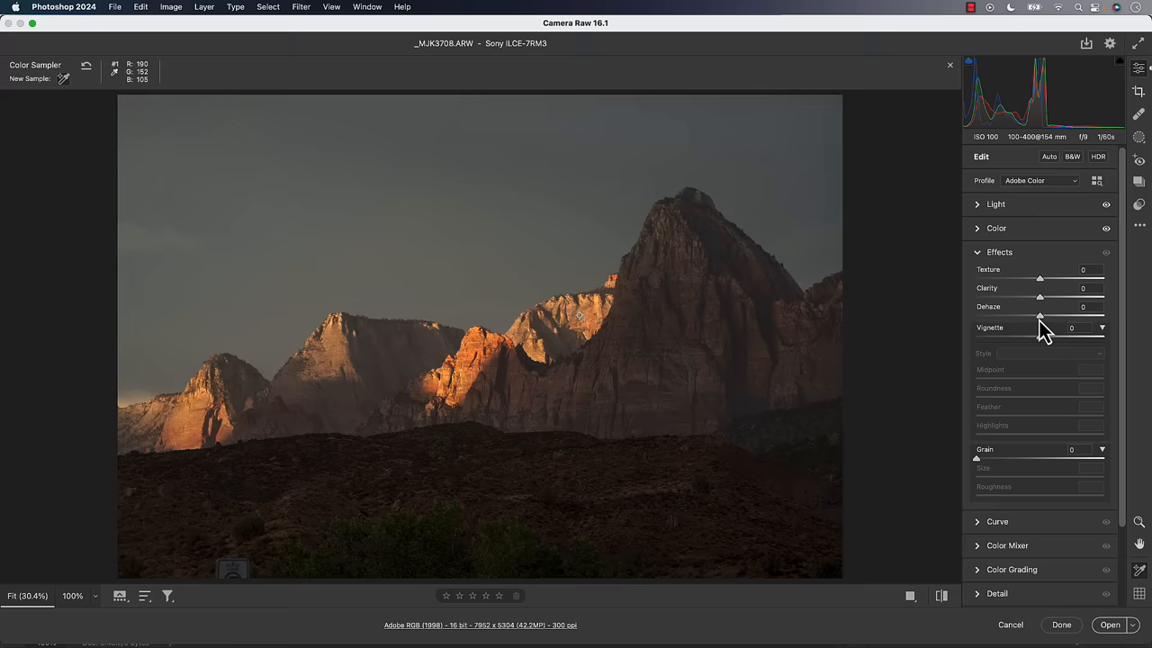
pyautogui.moveTo(1041, 317); pyautogui.dragTo(1044, 316)
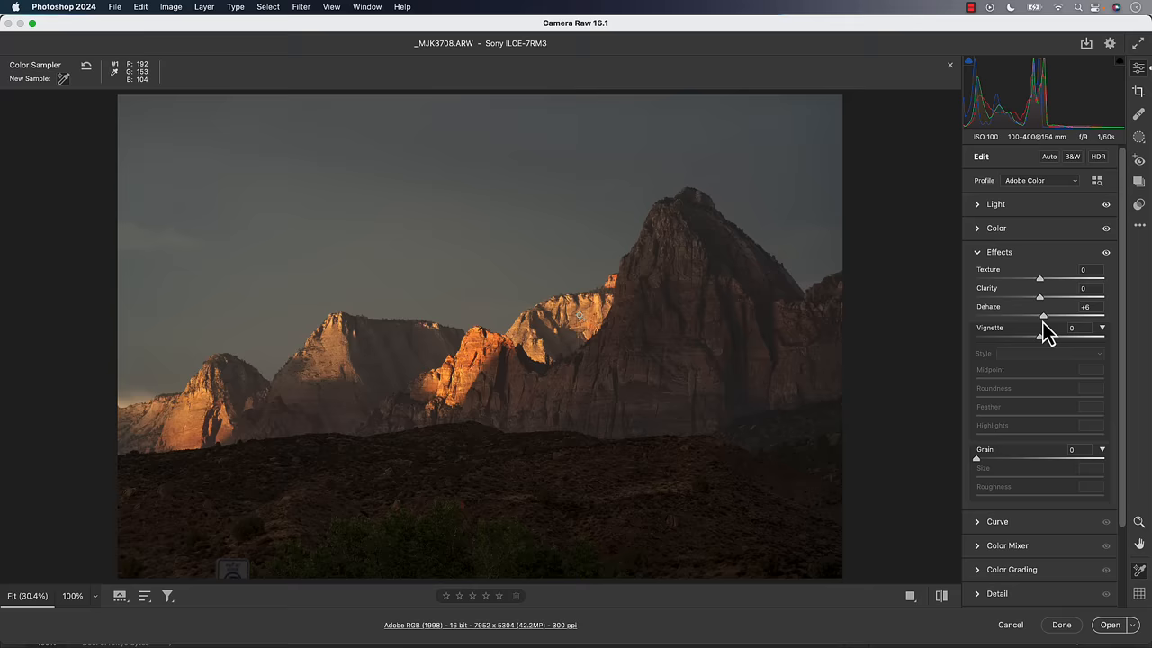
pyautogui.moveTo(1042, 317); pyautogui.dragTo(1046, 317)
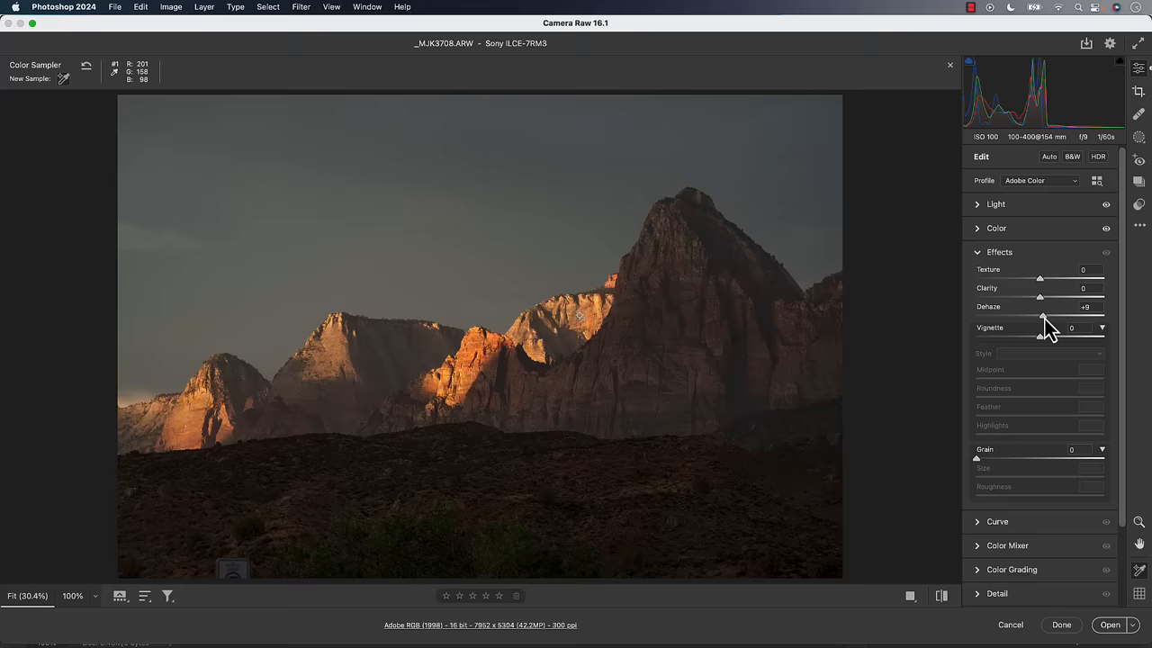
pyautogui.moveTo(1040, 297); pyautogui.dragTo(1067, 297)
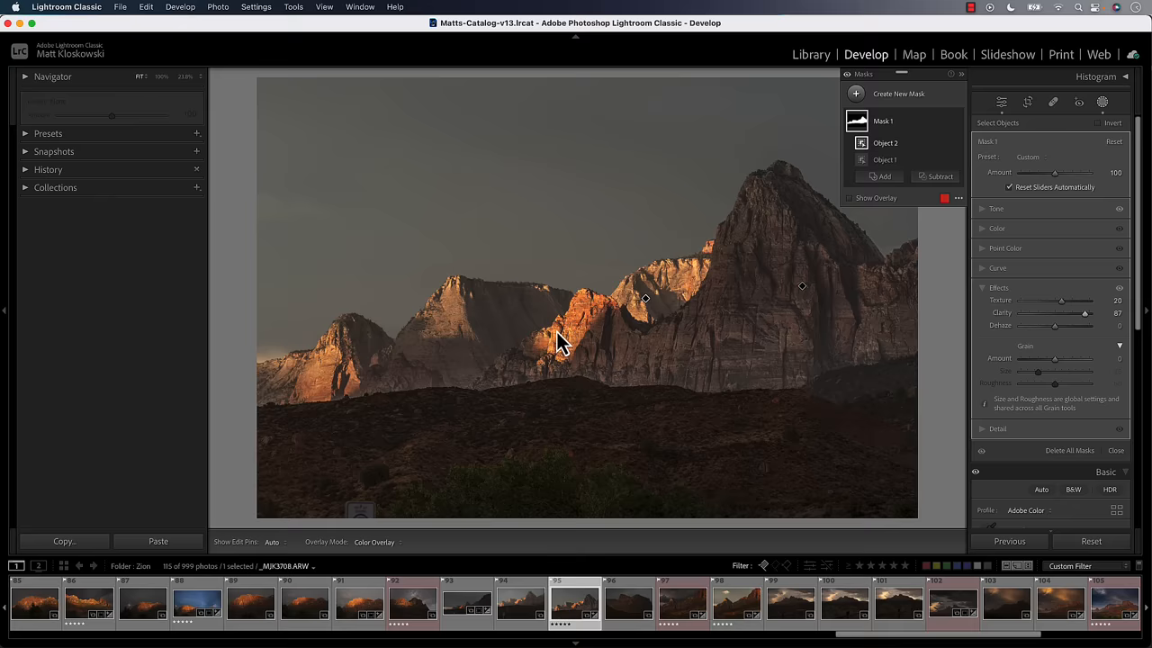
# - Create a second mask and lower its Exposure to darken the scene, then adjust it
pyautogui.click(897, 93)
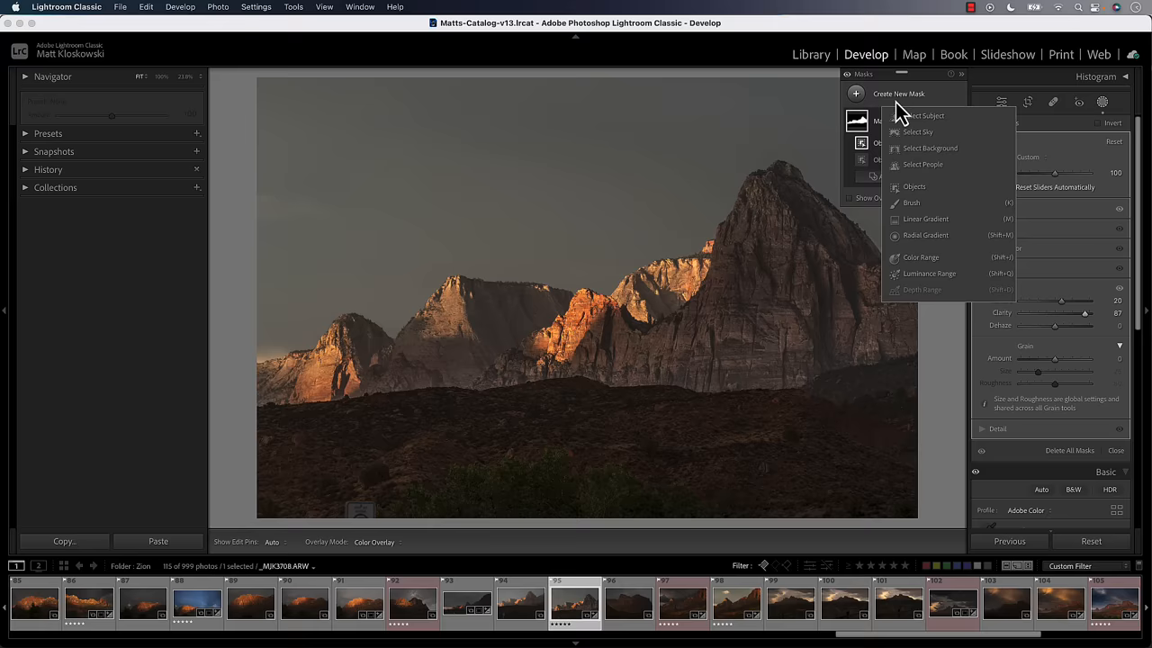
pyautogui.click(917, 131)
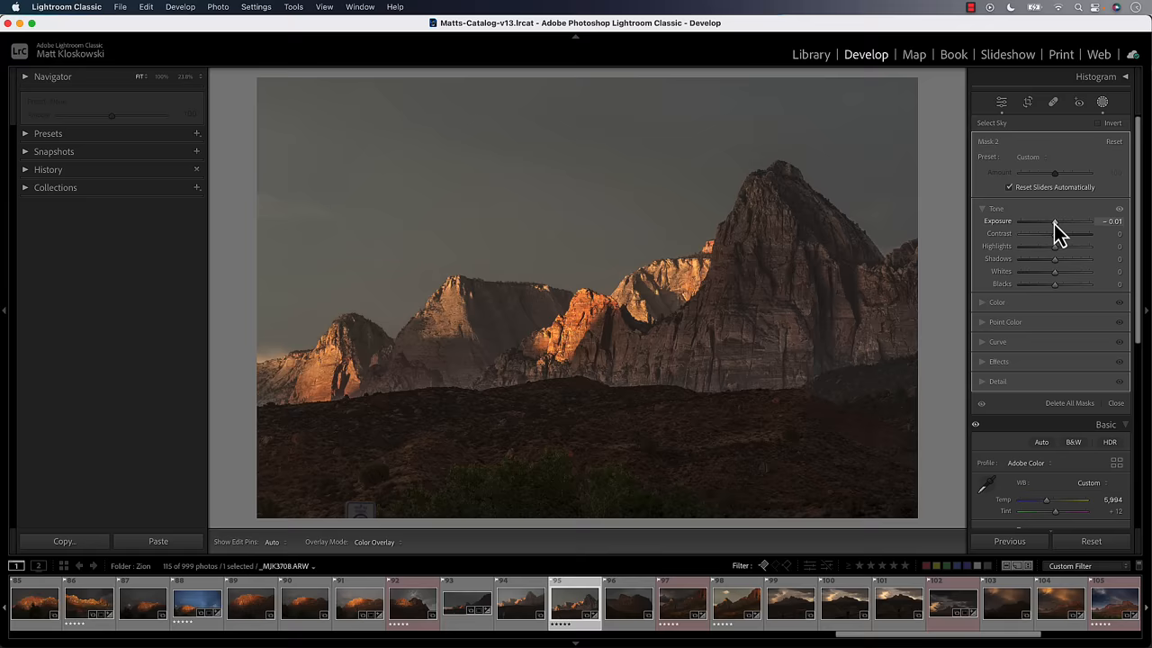
pyautogui.moveTo(1055, 221); pyautogui.dragTo(1035, 221)
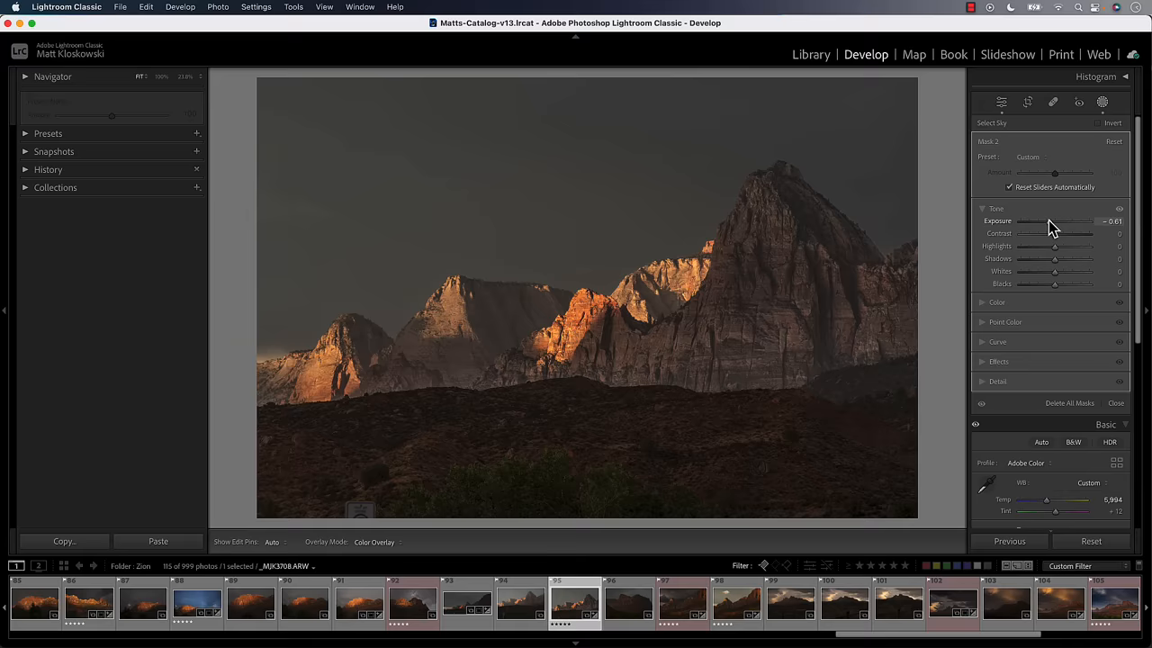
pyautogui.moveTo(1055, 221); pyautogui.dragTo(1061, 222)
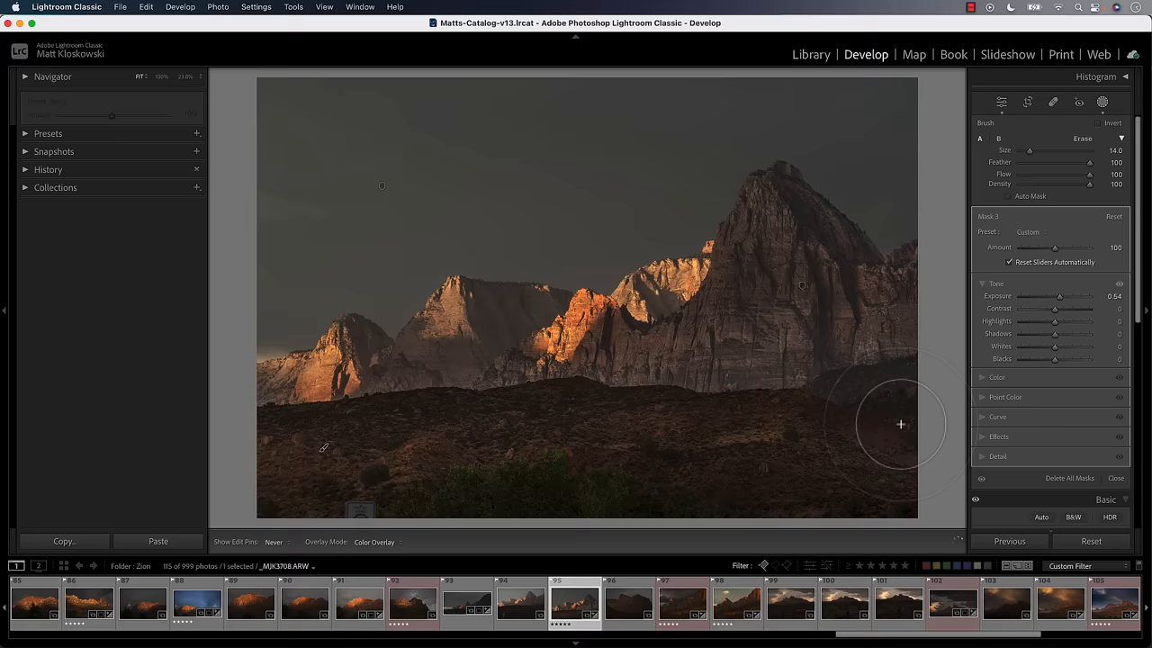
# - Brush the mask over the dark foreground and raise its Exposure to brighten the red rock
pyautogui.moveTo(1054, 345); pyautogui.dragTo(1078, 346)
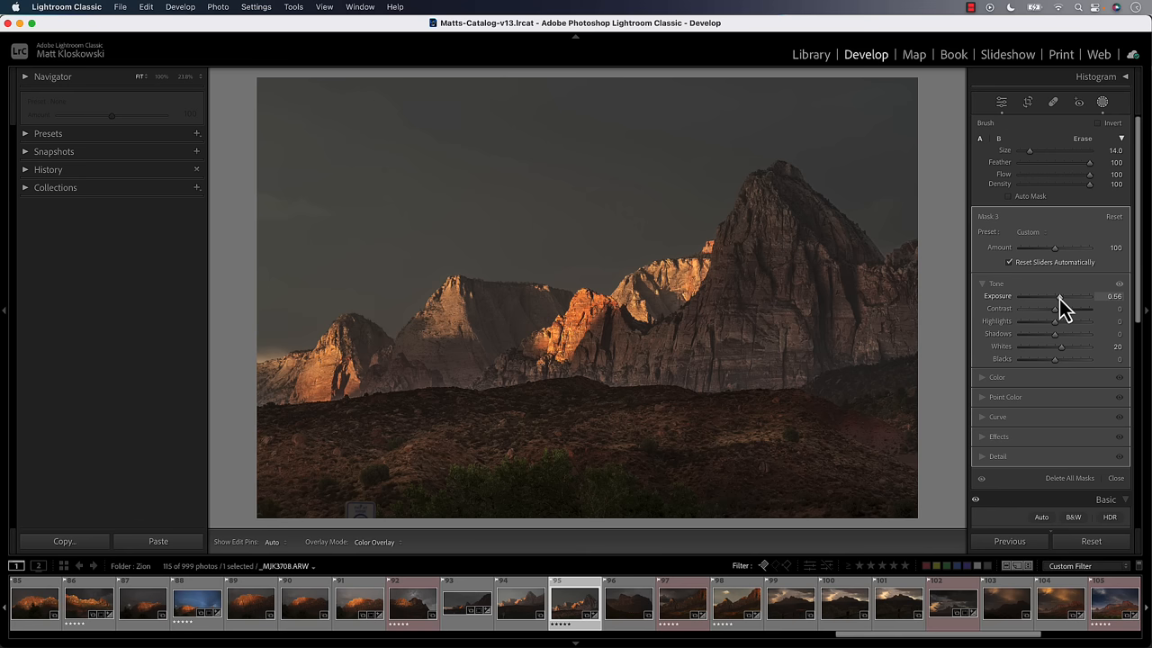
pyautogui.moveTo(1053, 295); pyautogui.dragTo(1066, 295)
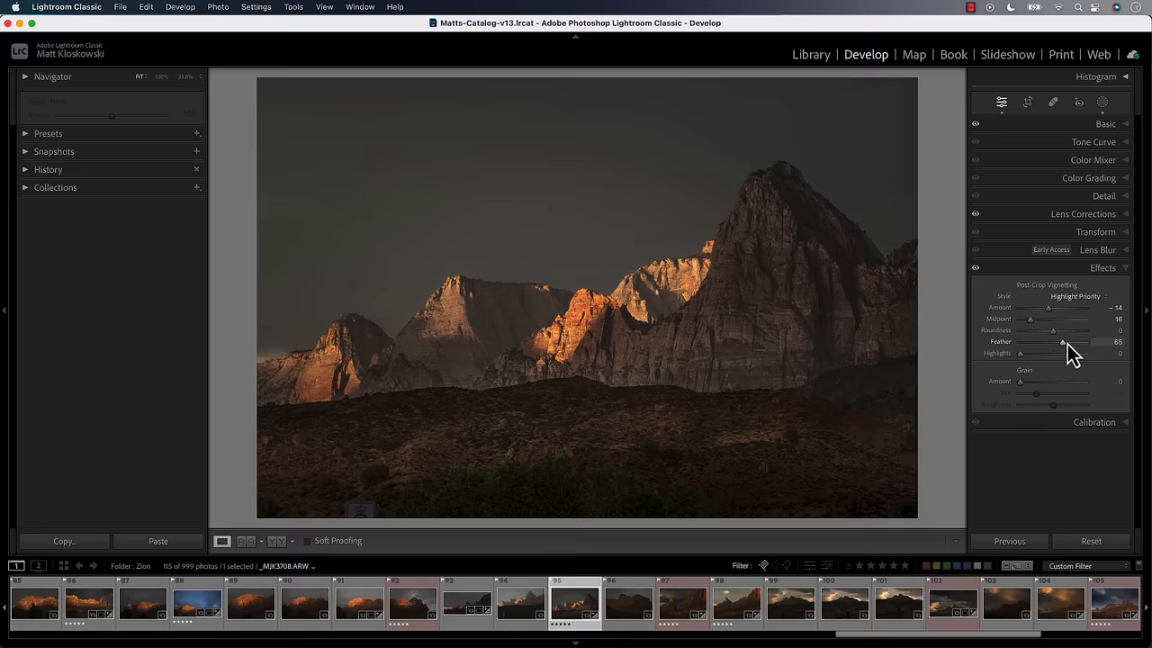
# - Set the post-crop vignette Feather to 100 for a gradual edge fade
pyautogui.moveTo(1061, 341); pyautogui.dragTo(1120, 342)
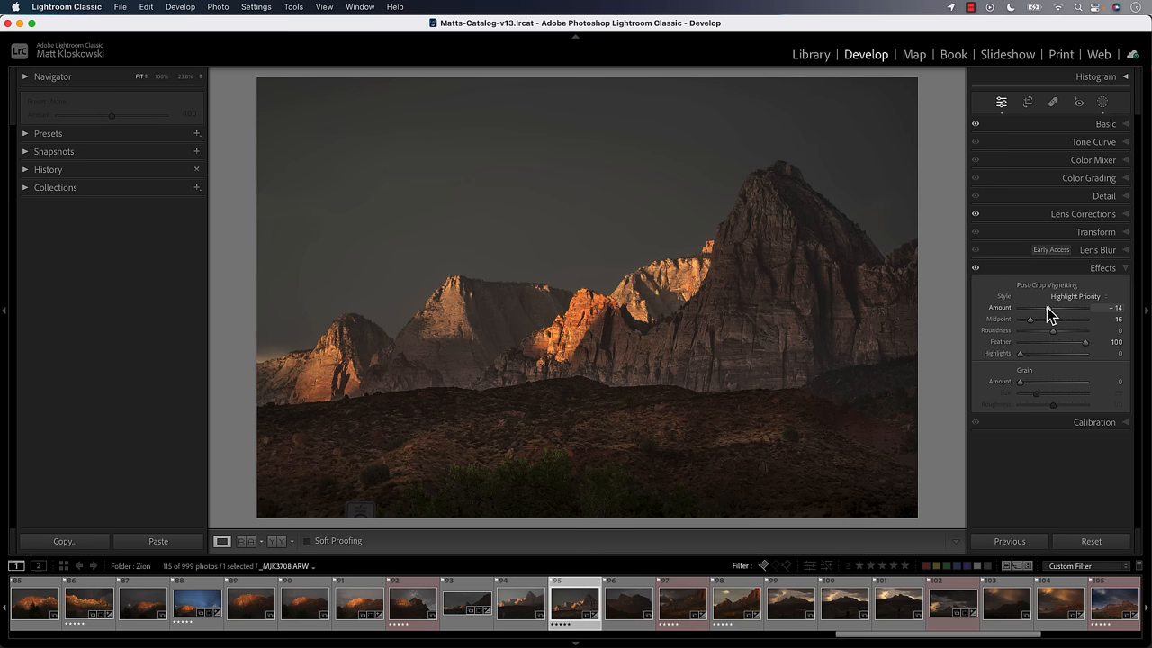
pyautogui.moveTo(1027, 101)
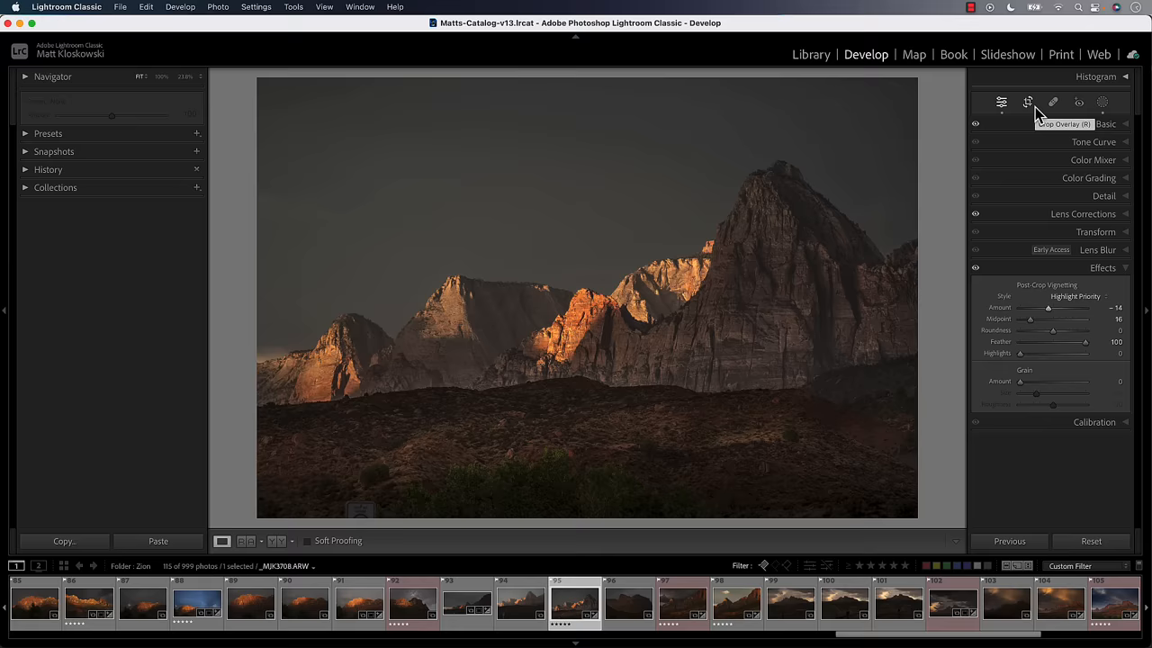
pyautogui.click(1053, 100)
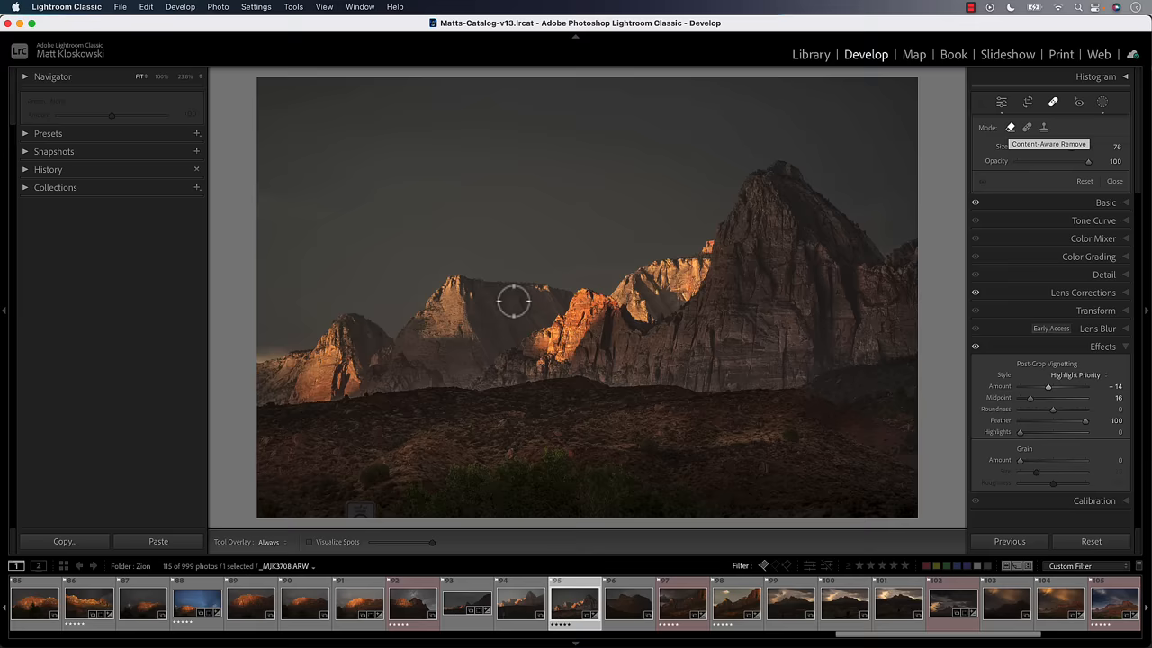
pyautogui.moveTo(669, 461)
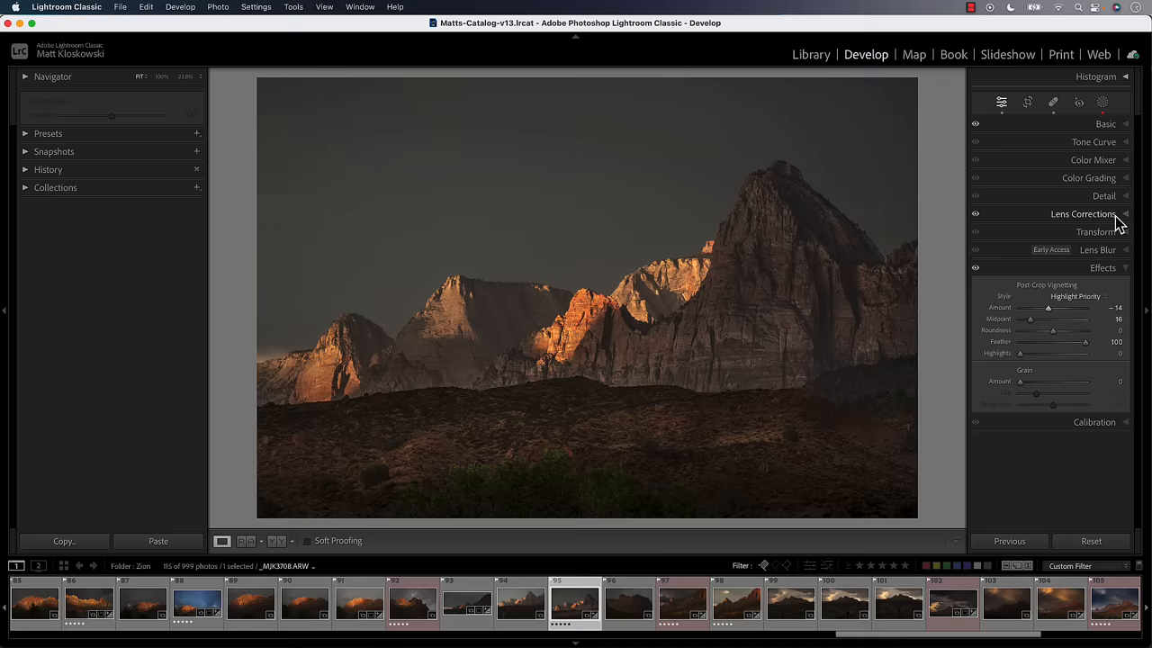
pyautogui.moveTo(1105, 124)
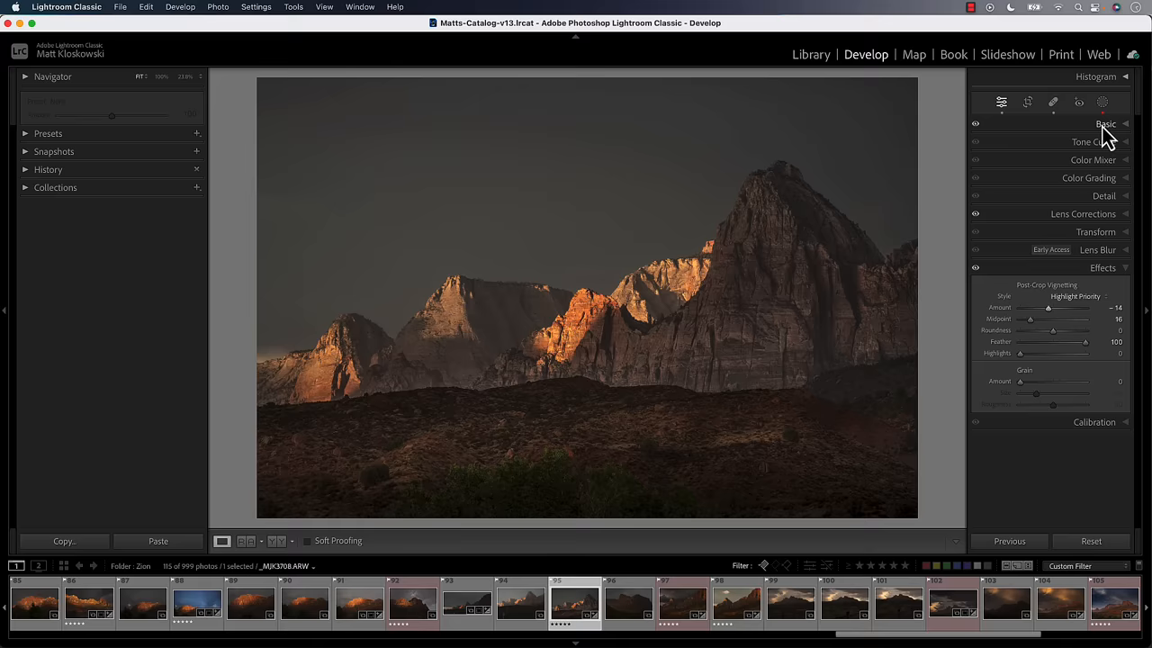
# - Fold the Basic and Effects sections closed so only panel names remain
pyautogui.click(1103, 267)
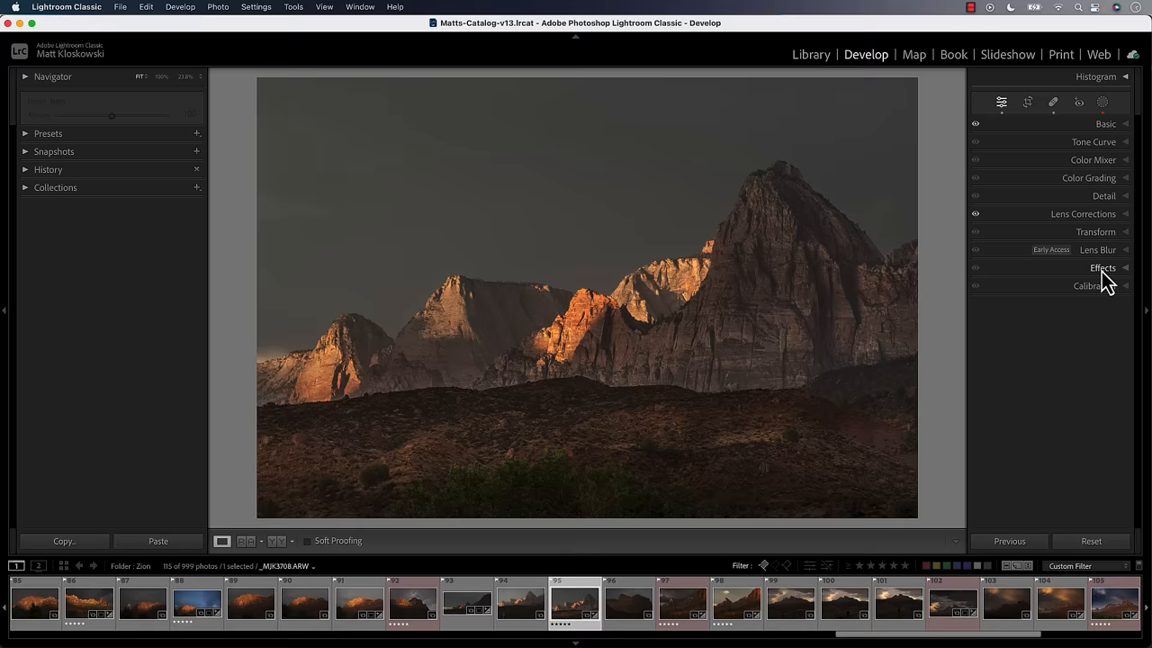
pyautogui.click(218, 8)
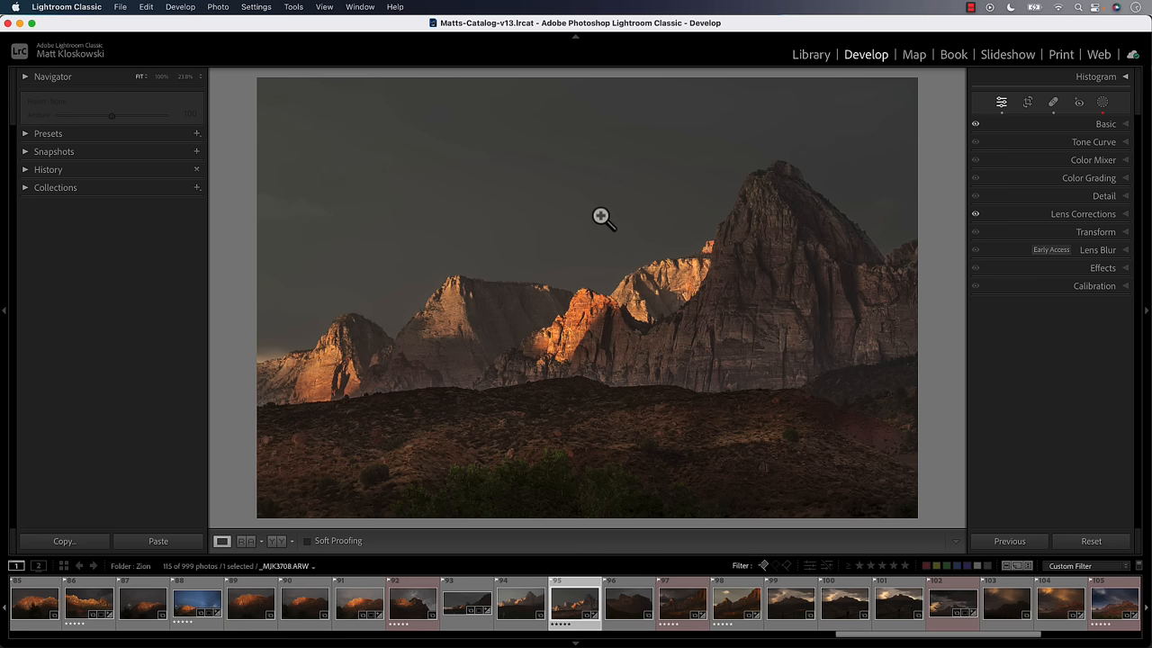
pyautogui.moveTo(555, 234)
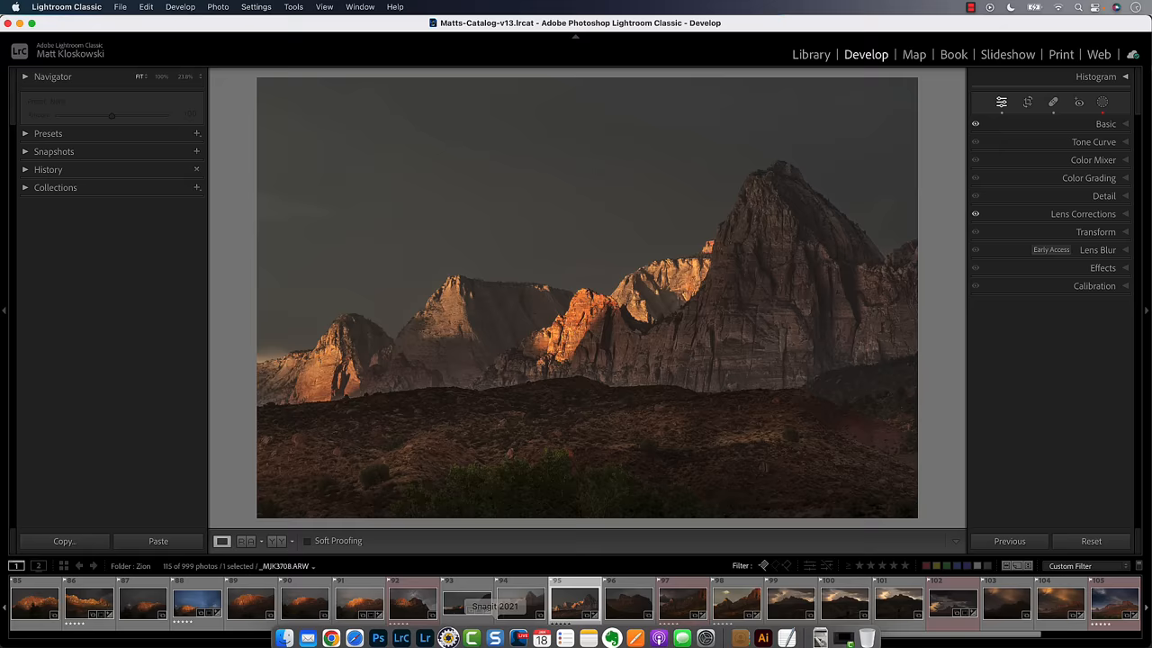
# - Send the Zion photo to Adobe Photoshop 2024 via Edit In
pyautogui.click(377, 630)
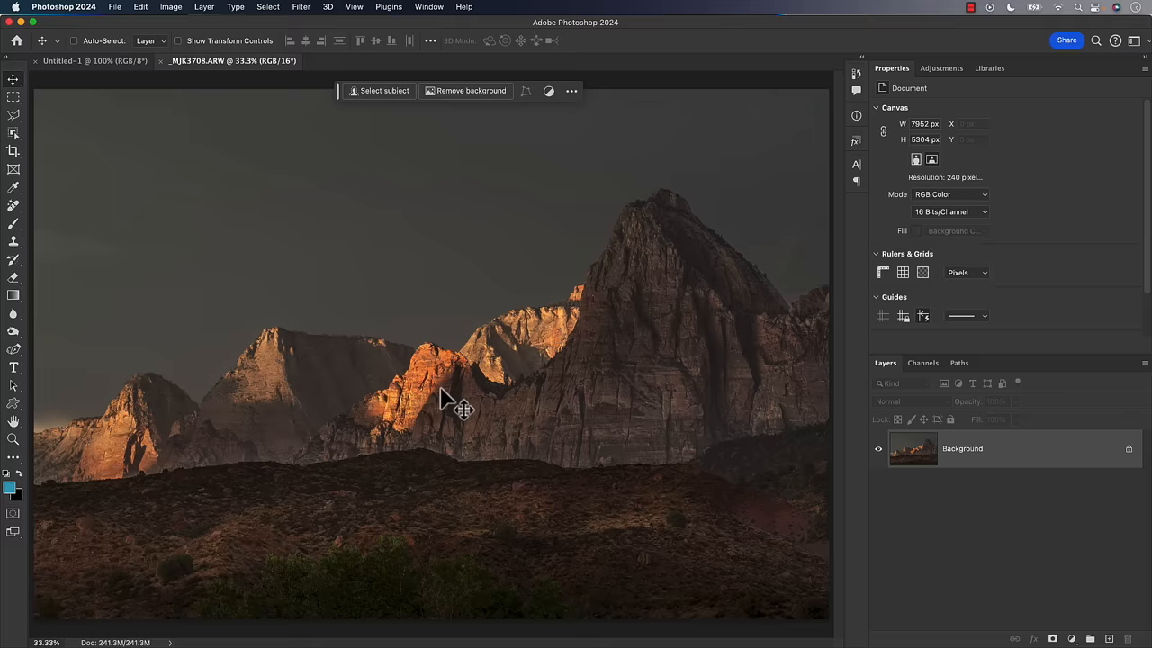
pyautogui.moveTo(382, 364)
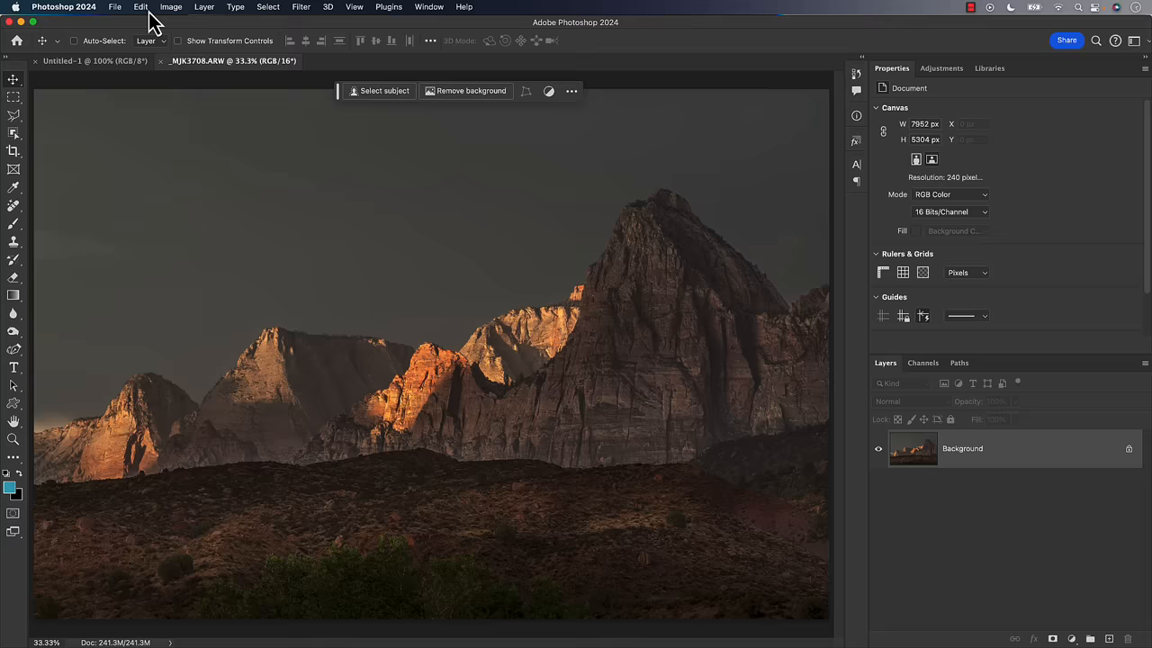
# - Start Sky Replacement and preview a stormy sky from the MattK Overcast collection
pyautogui.click(140, 7)
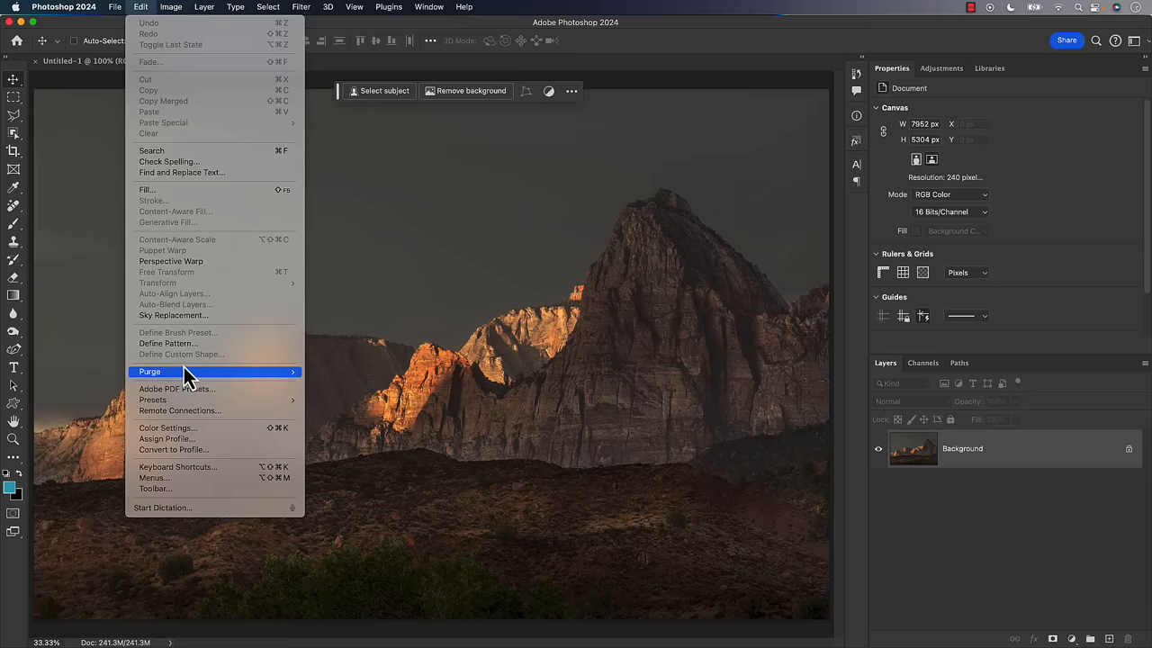
pyautogui.click(173, 315)
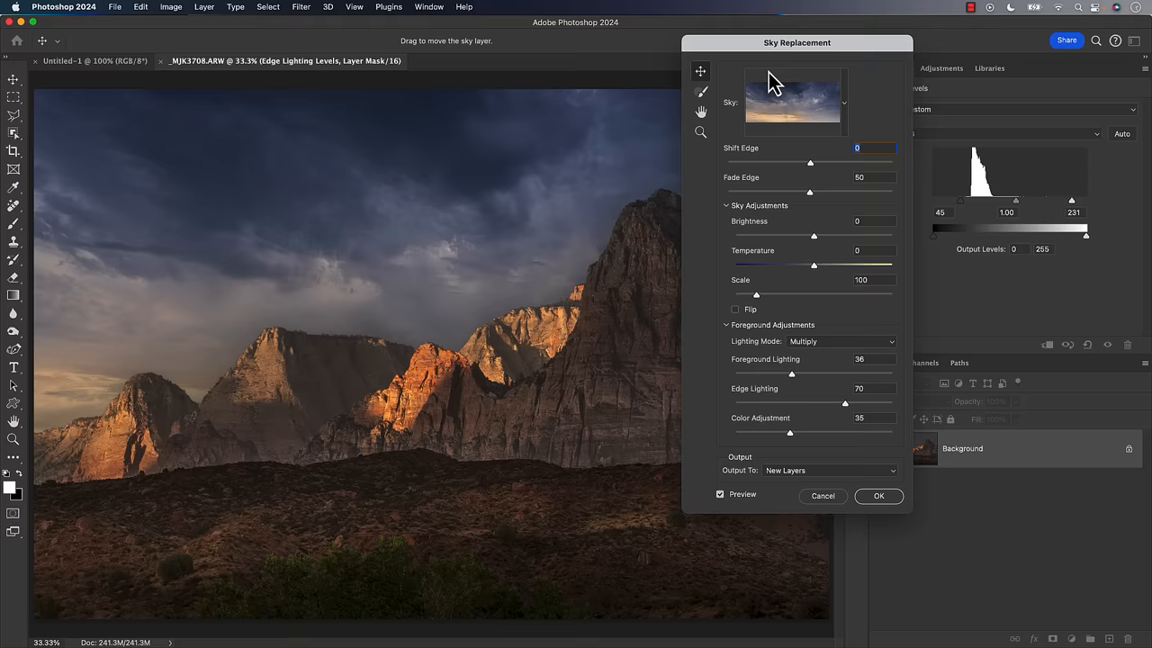
pyautogui.click(842, 101)
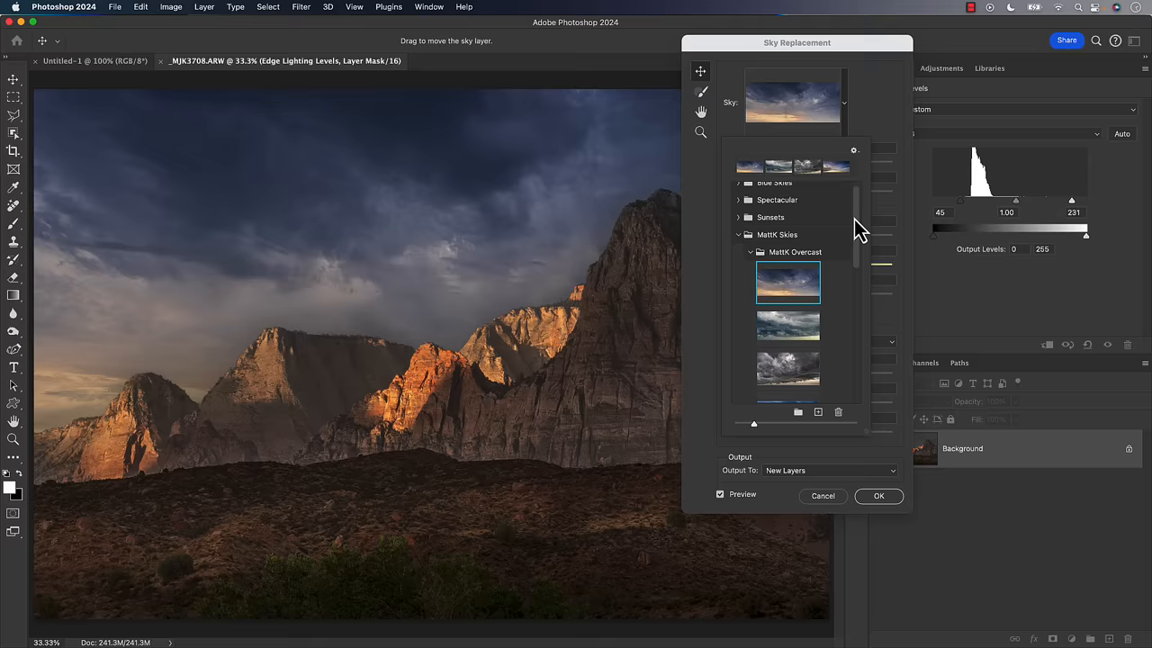
pyautogui.click(738, 234)
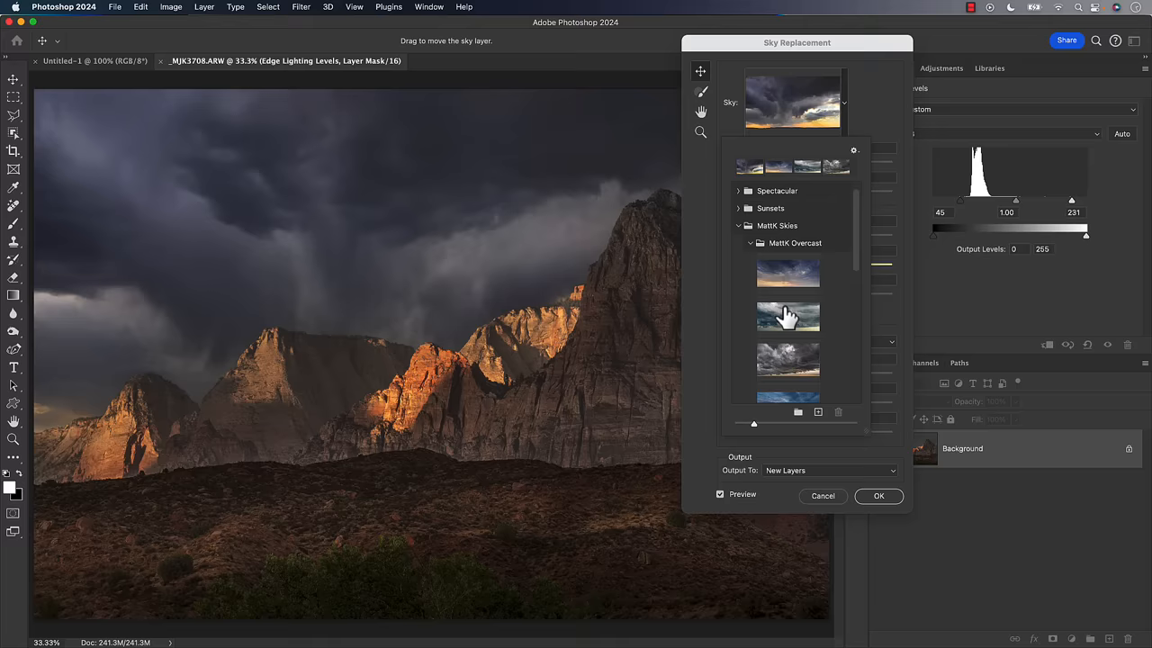
pyautogui.click(788, 315)
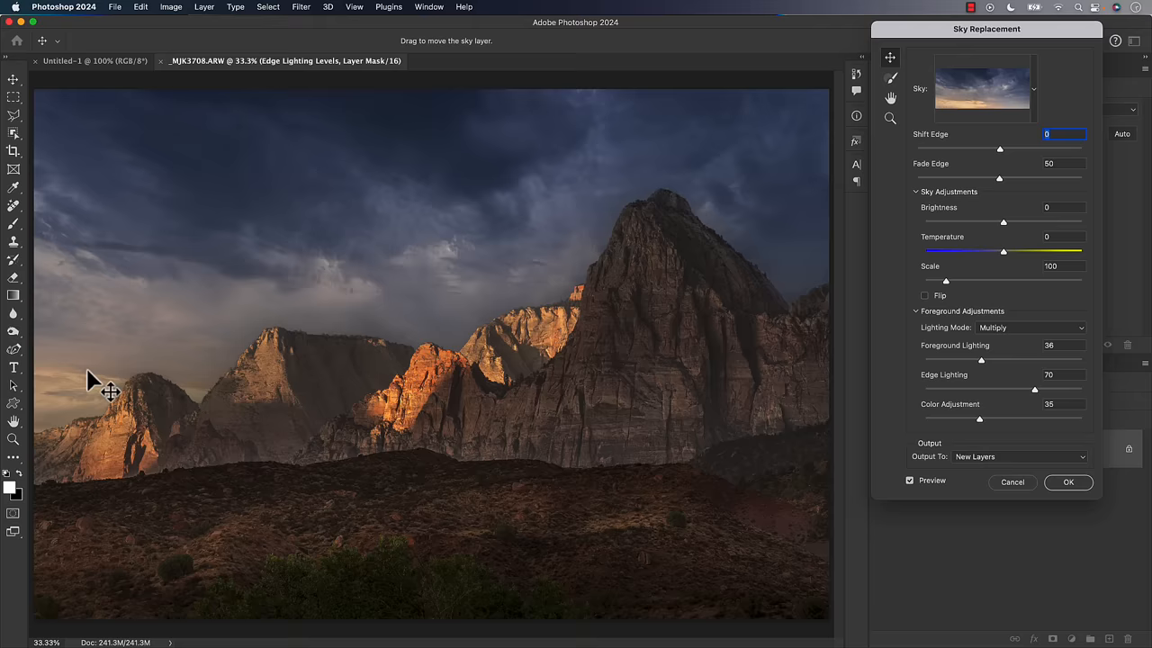
pyautogui.moveTo(940, 232)
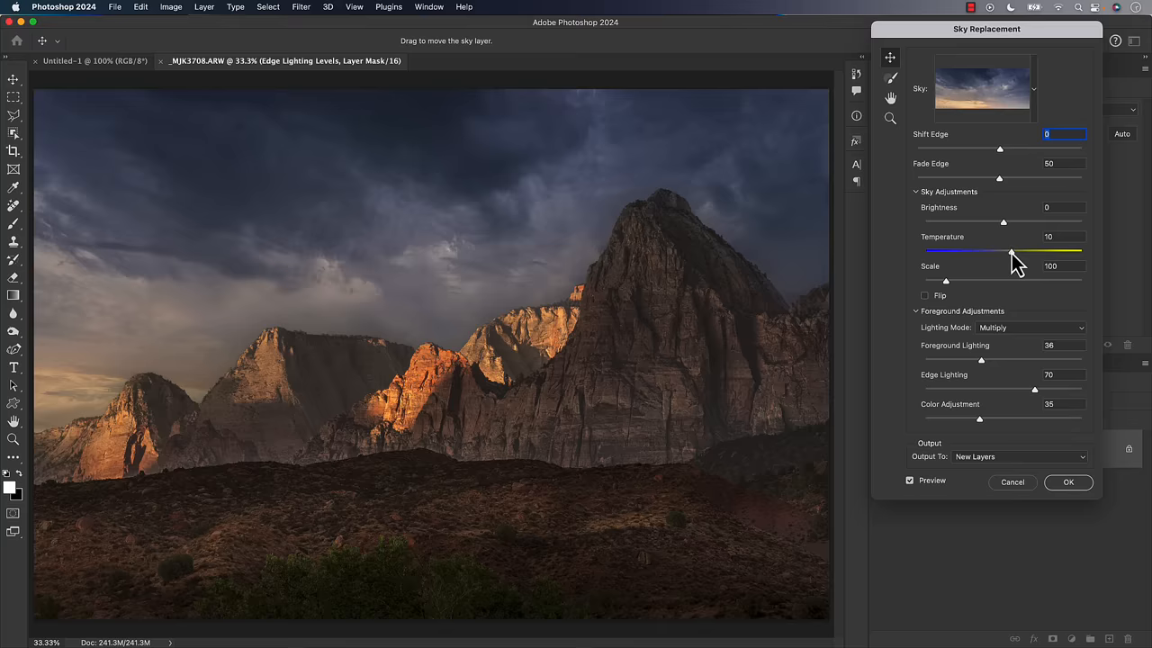
# - Darken the replacement sky slightly and apply it as a Sky Replacement Group
pyautogui.moveTo(1002, 222); pyautogui.dragTo(988, 222)
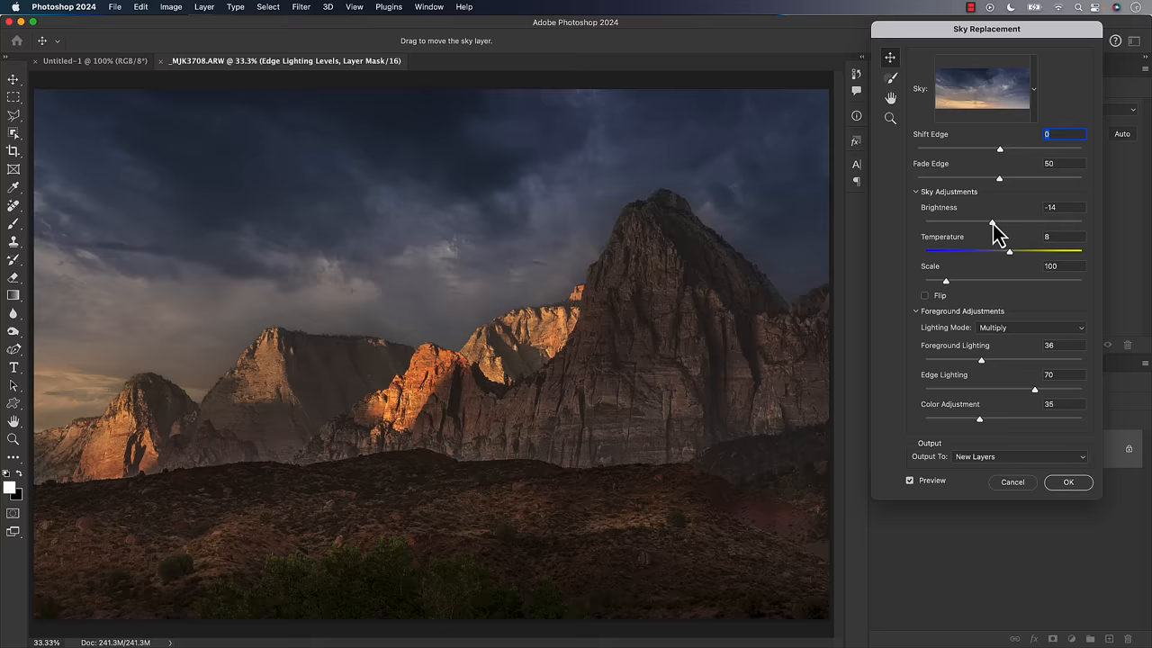
pyautogui.click(1069, 482)
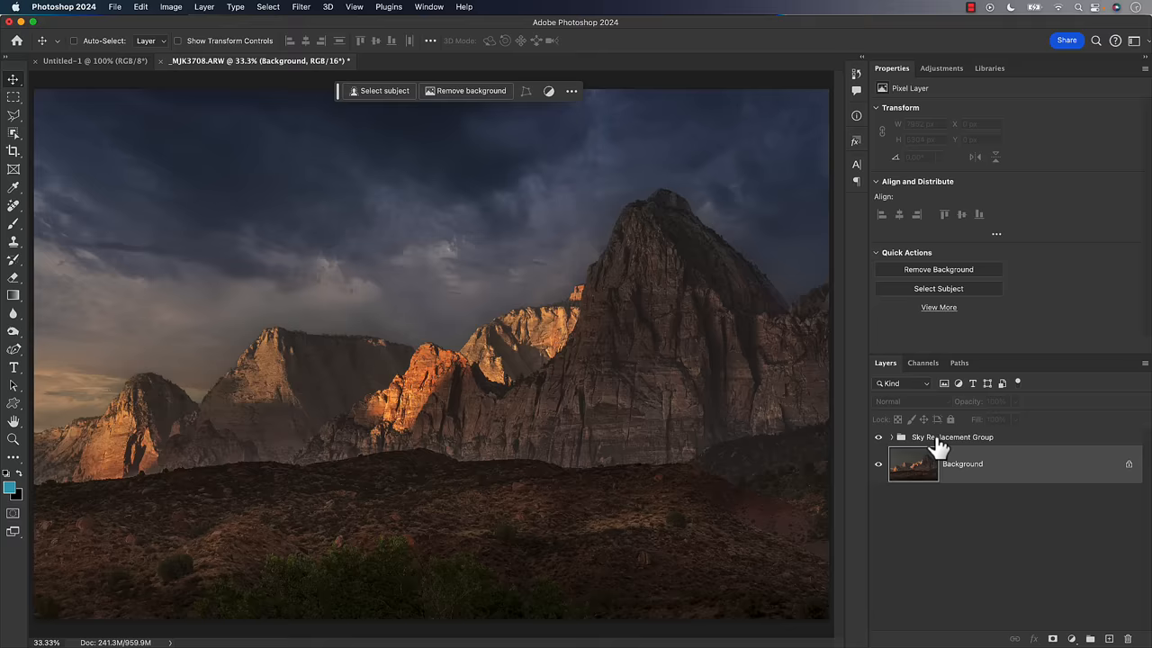
# - Select the Sky Replacement Group, then save and close the document as a TIFF copy
pyautogui.click(951, 437)
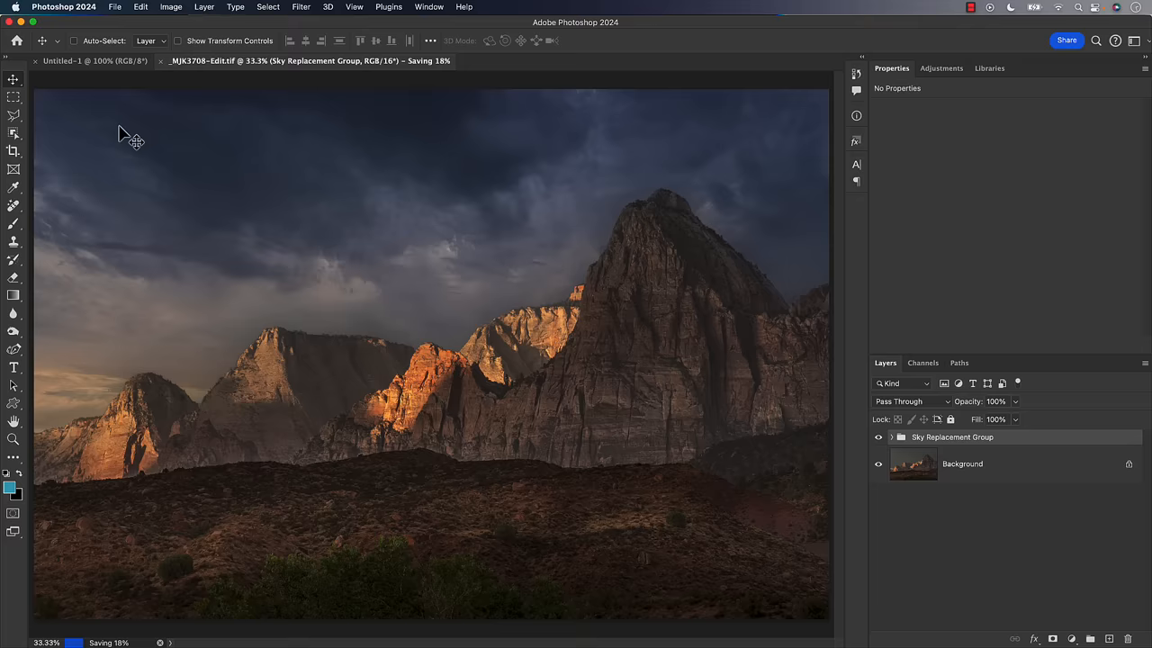
pyautogui.click(413, 324)
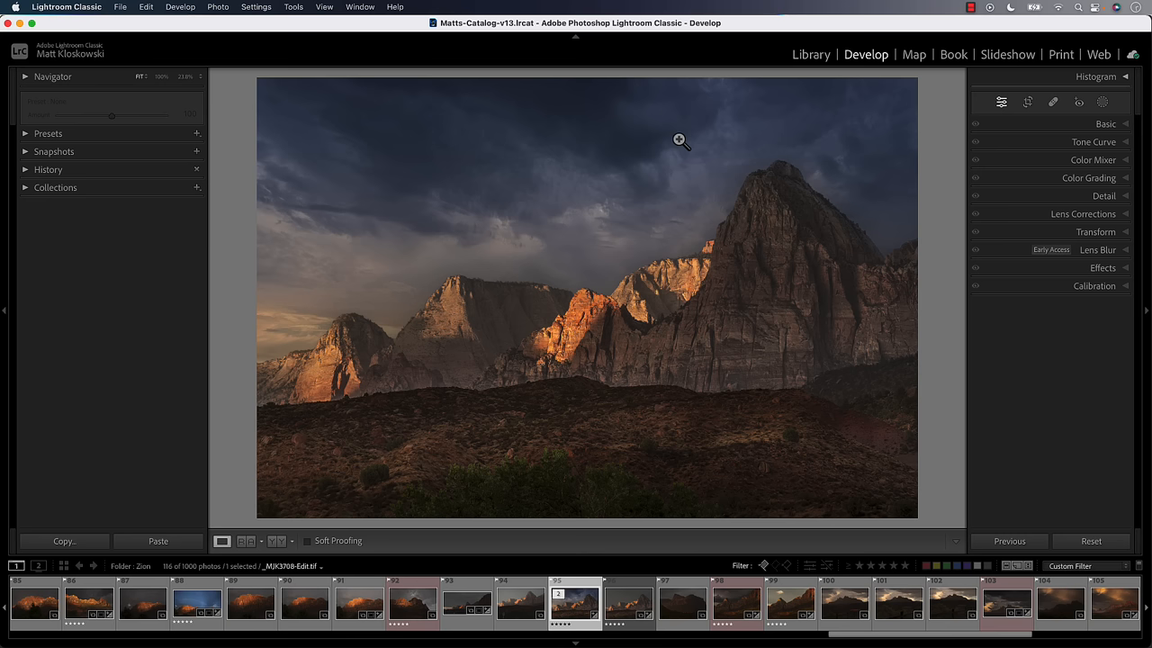
pyautogui.moveTo(966, 129)
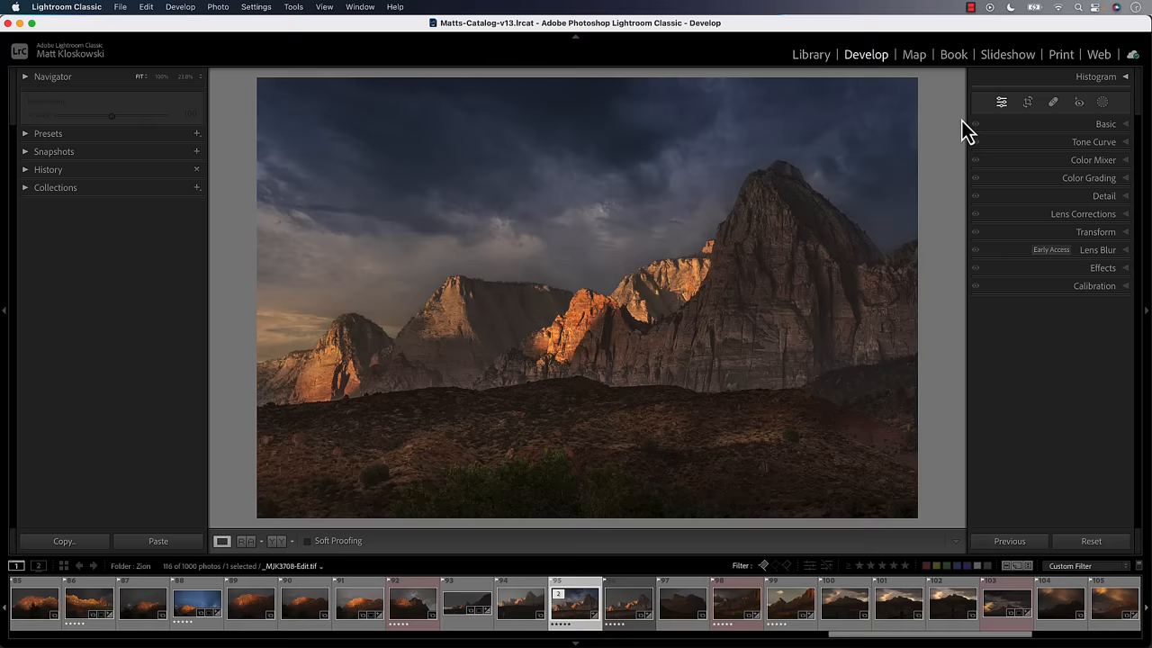
# - Apply Auto tone, then pull back highlights and deepen blacks for stronger contrast
pyautogui.click(1105, 123)
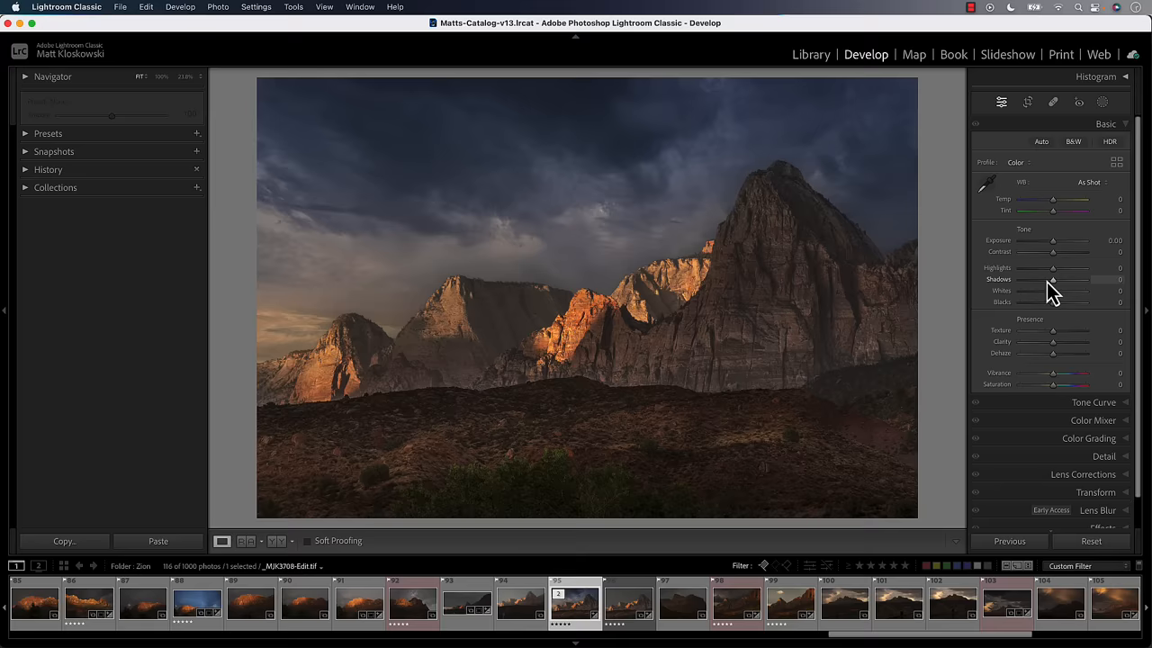
pyautogui.click(1040, 140)
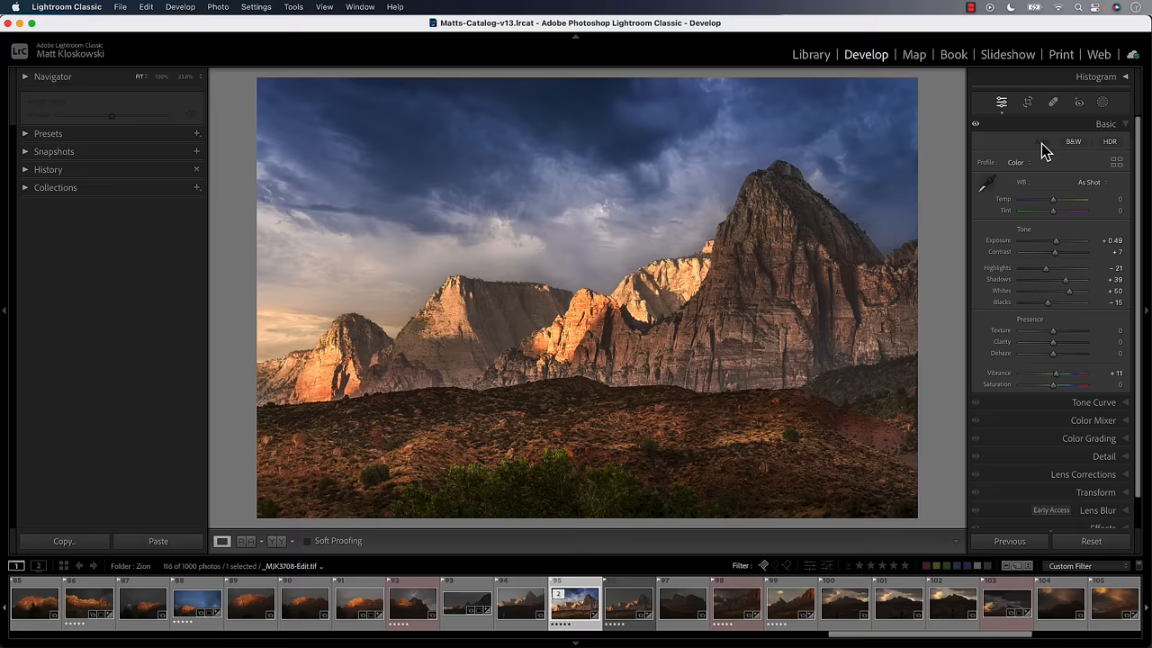
pyautogui.moveTo(1076, 290); pyautogui.dragTo(1047, 290)
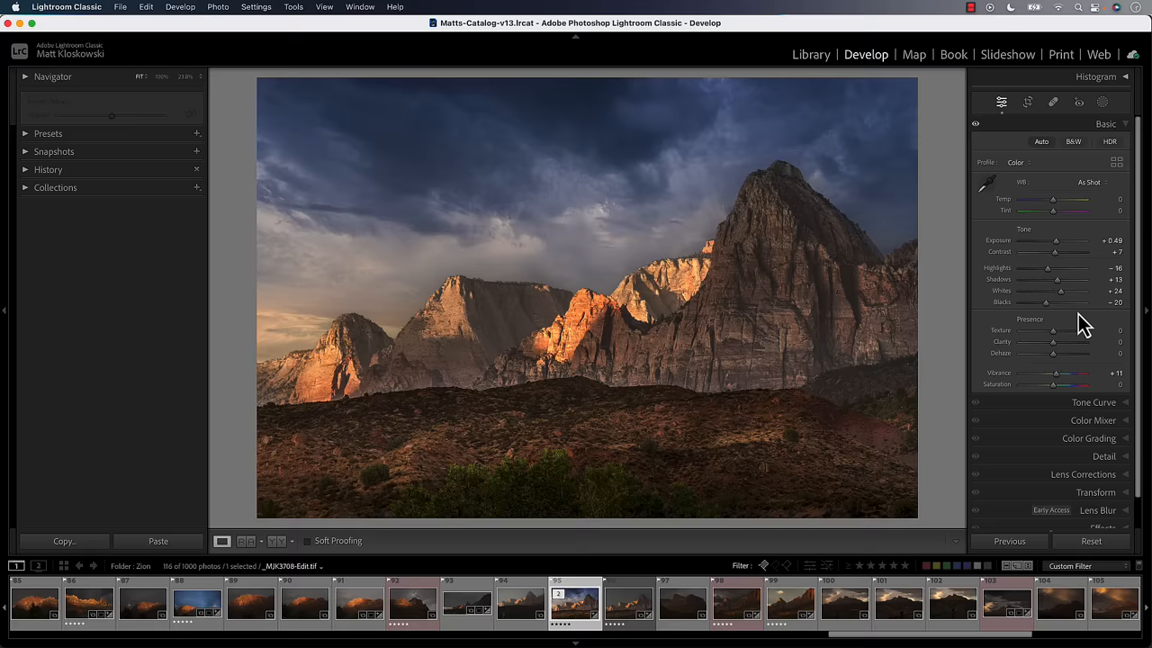
pyautogui.moveTo(1048, 198); pyautogui.dragTo(1058, 198)
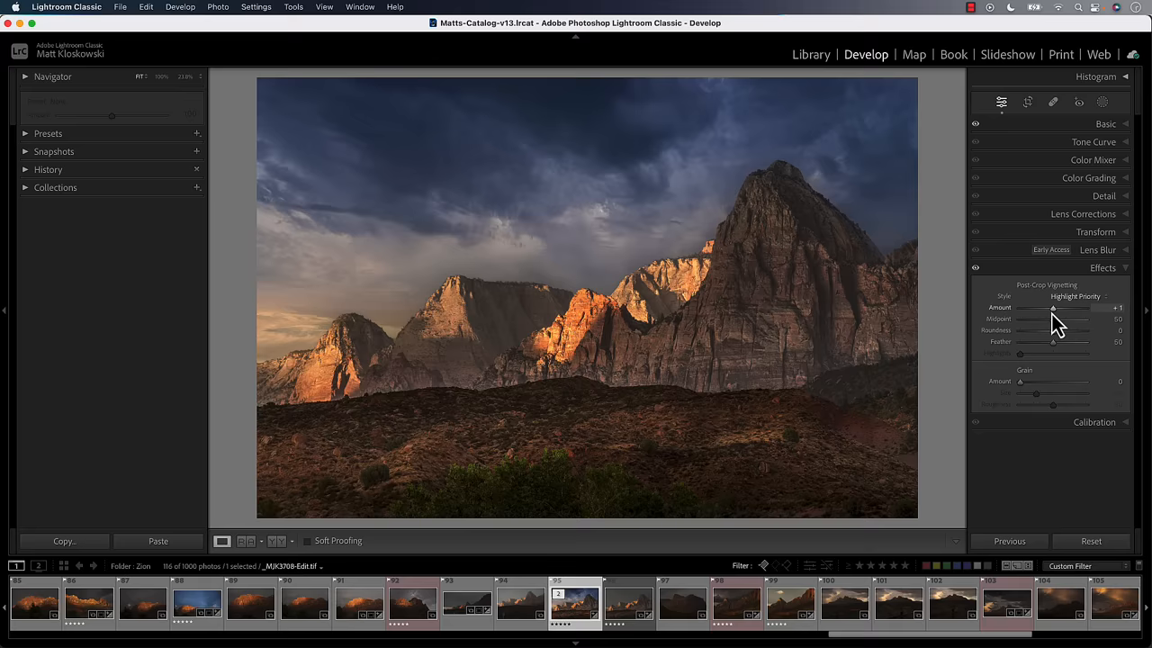
# - Lower the Post-Crop Vignetting Amount to darken the photo's edges
pyautogui.moveTo(1053, 308); pyautogui.dragTo(1047, 307)
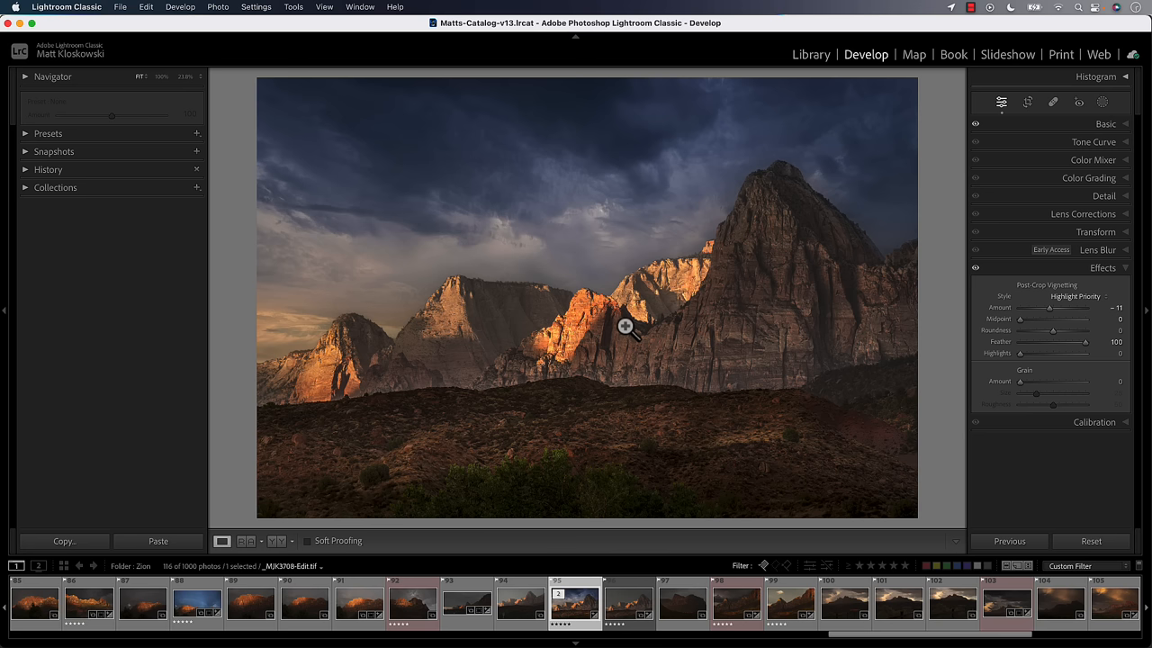
# - Return to the original raw Zion photo and reset its develop settings to defaults
pyautogui.click(626, 601)
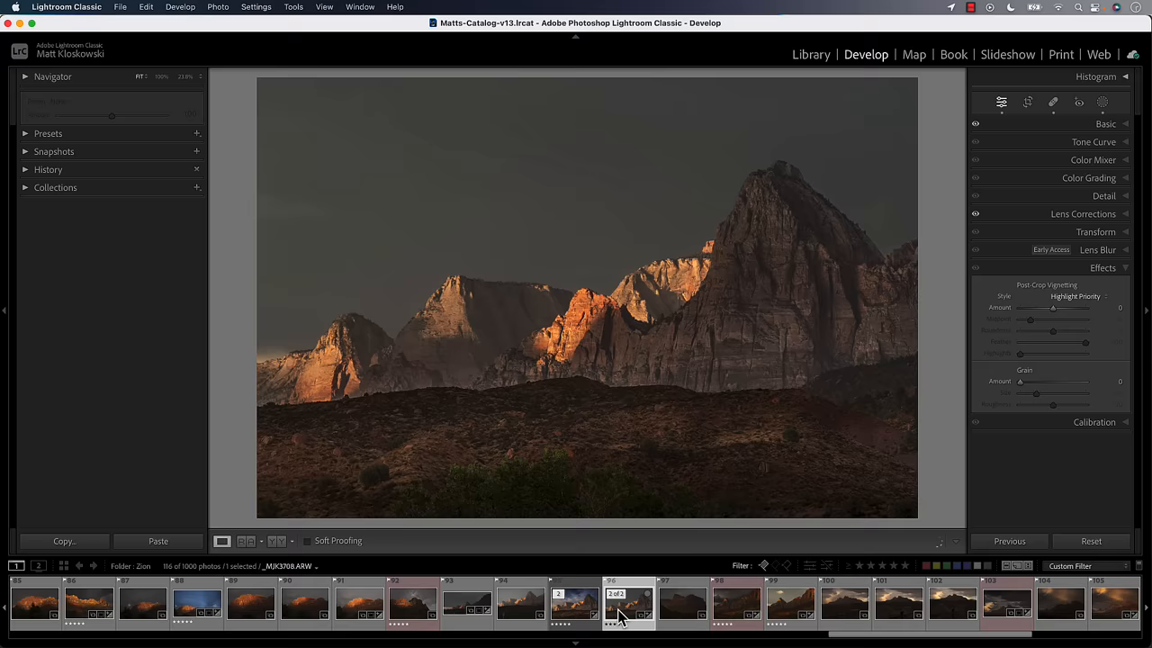
pyautogui.click(1091, 540)
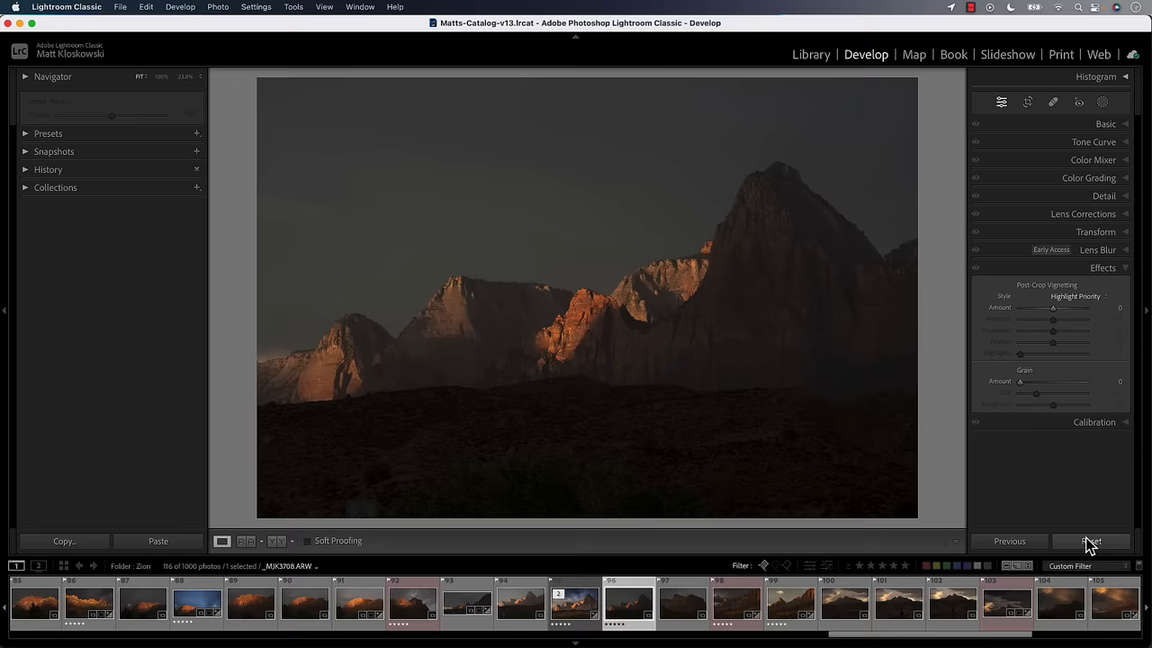